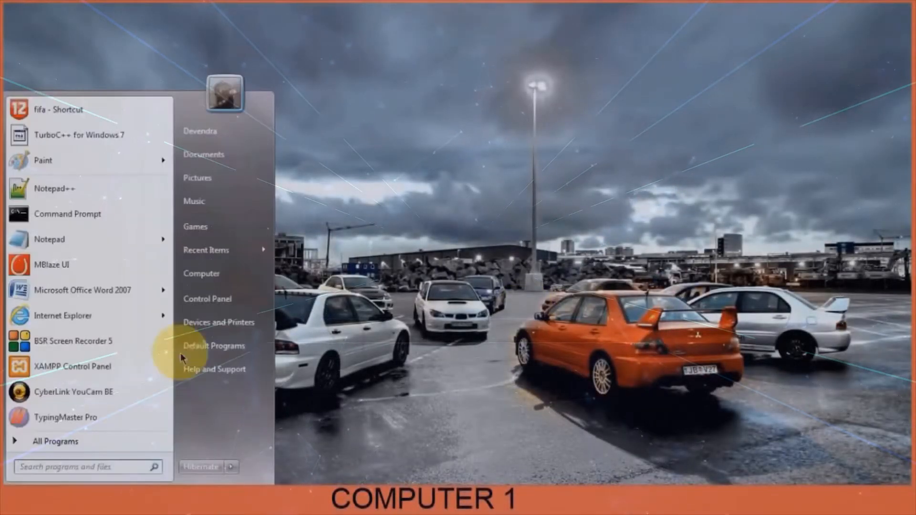
- Reach the Network and Sharing Center through Control Panel's Network and Internet category
click(206, 299)
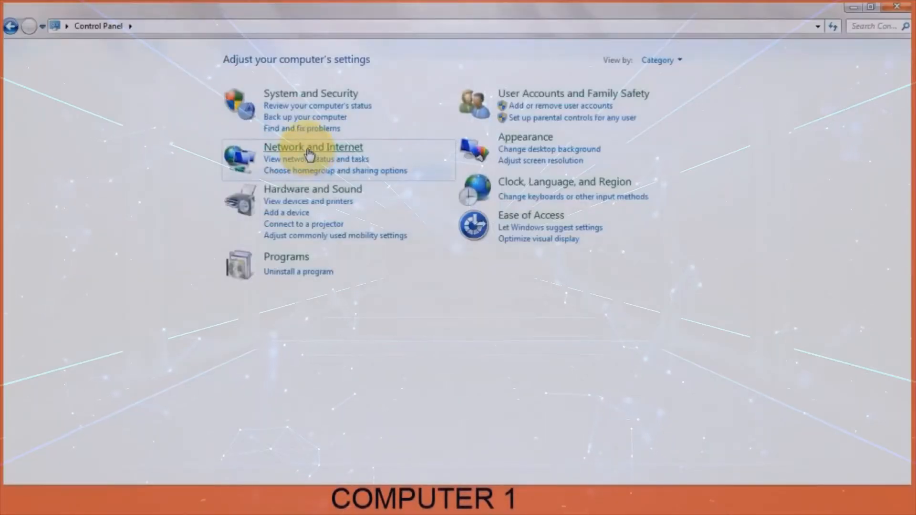
click(313, 147)
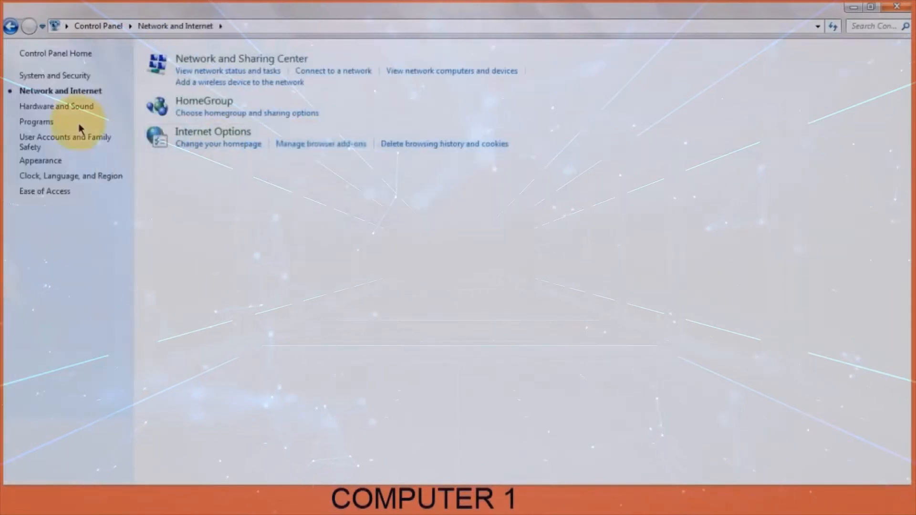
mouse_move(241, 62)
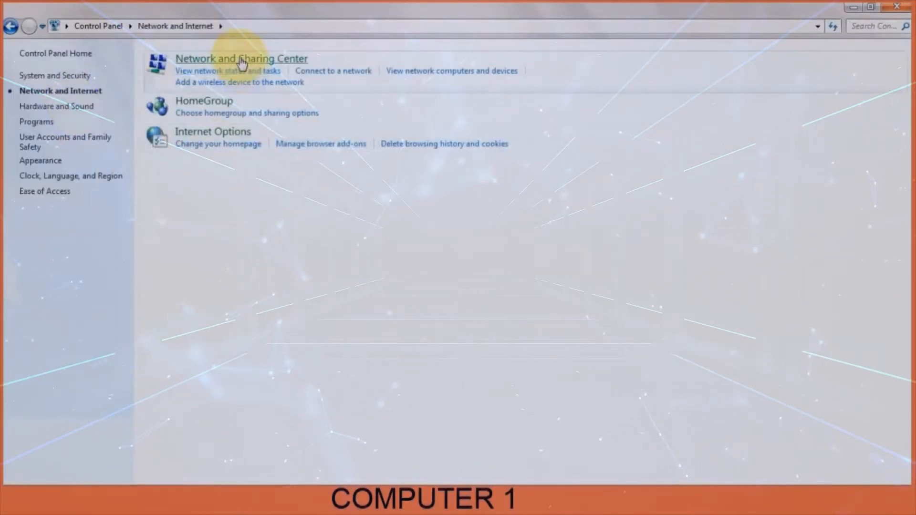
click(240, 58)
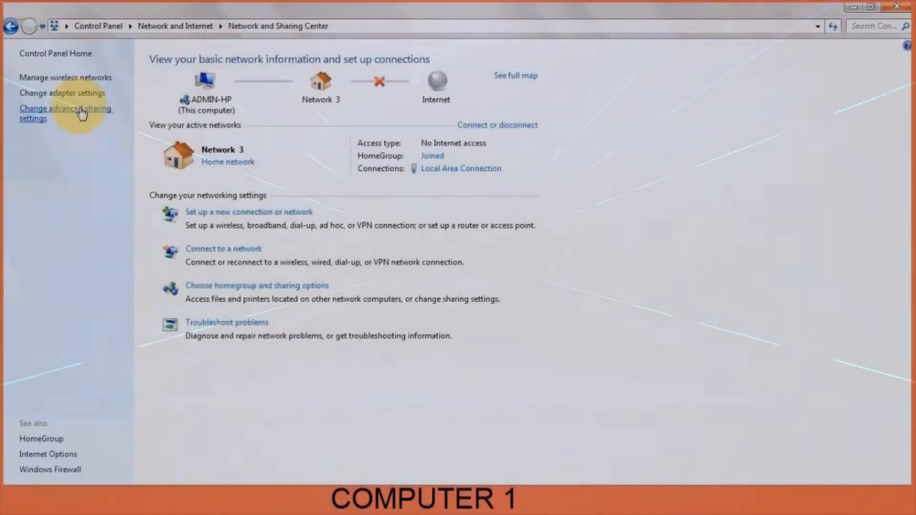
- In advanced sharing settings, enable network discovery and file sharing; disable password protected sharing
click(66, 112)
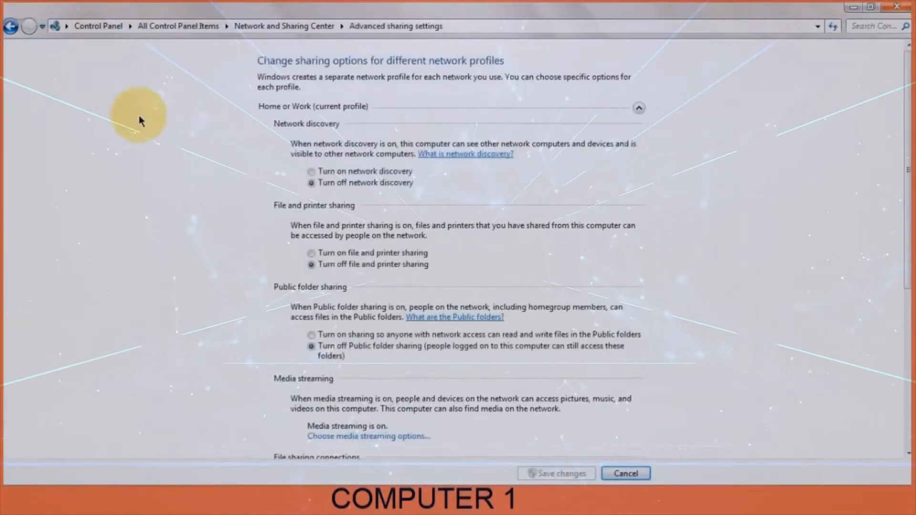
mouse_move(371, 177)
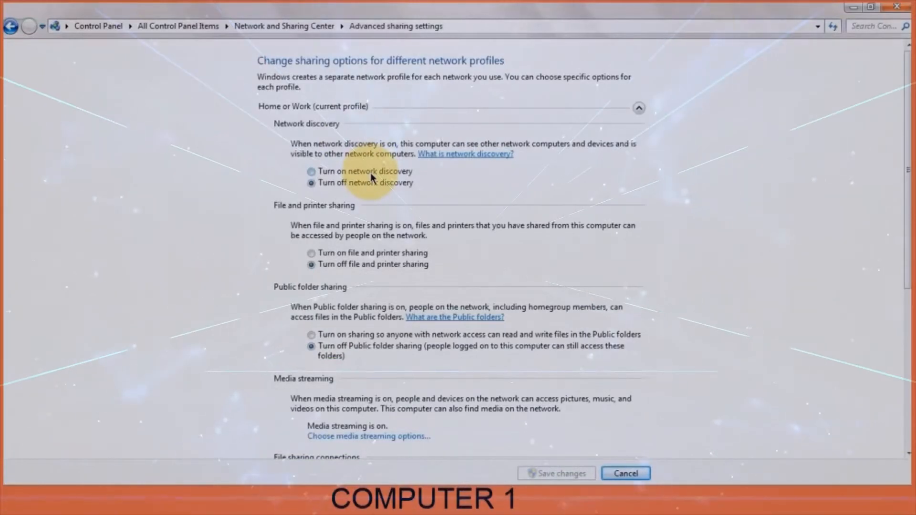
click(312, 171)
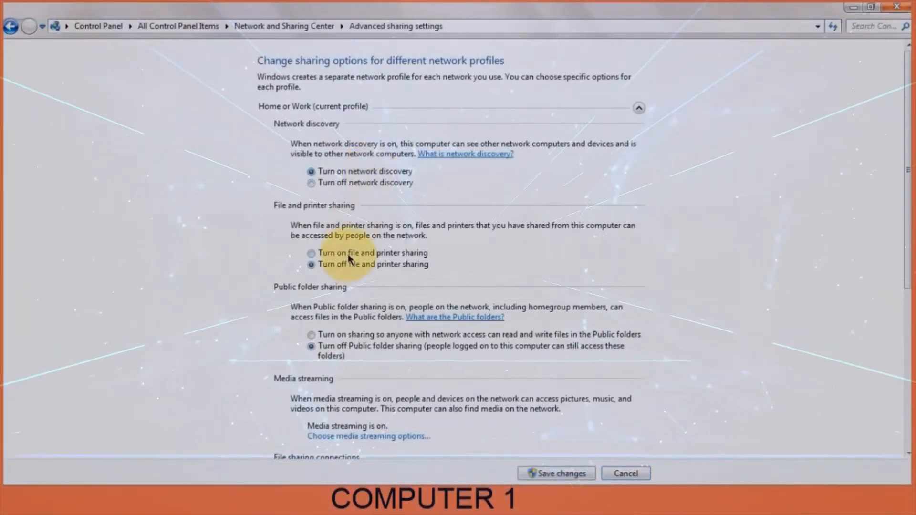
click(311, 252)
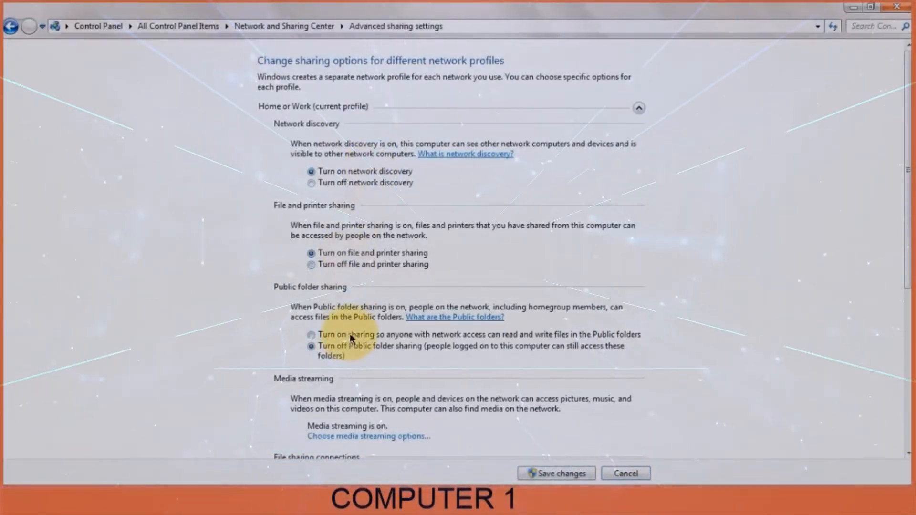
scroll(down, 3)
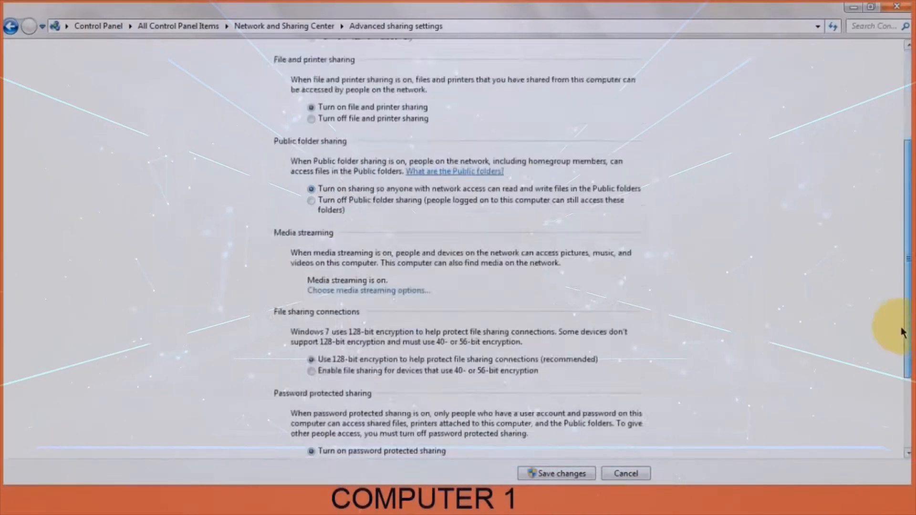
scroll(down, 3)
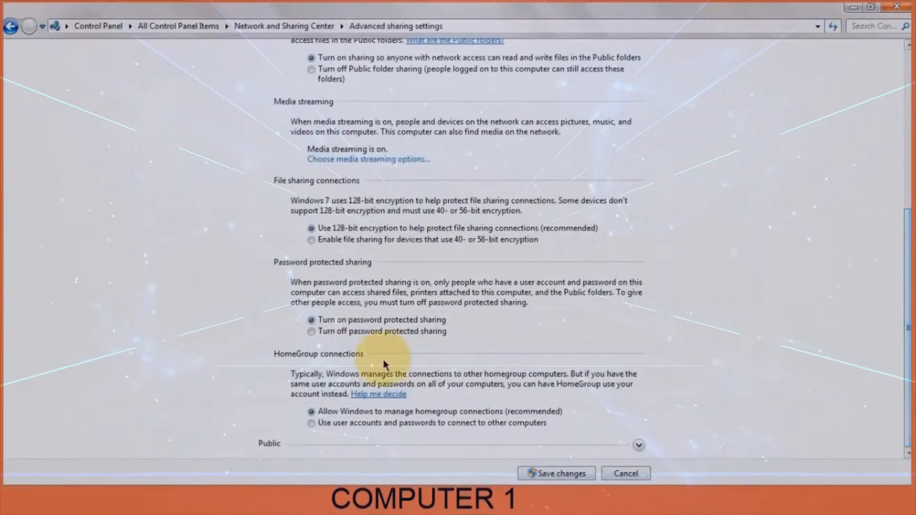
click(312, 331)
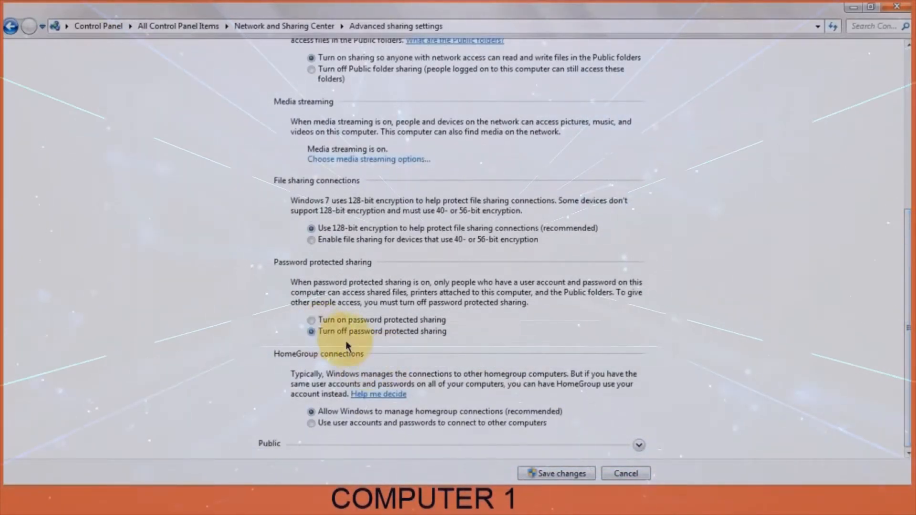
mouse_move(555, 474)
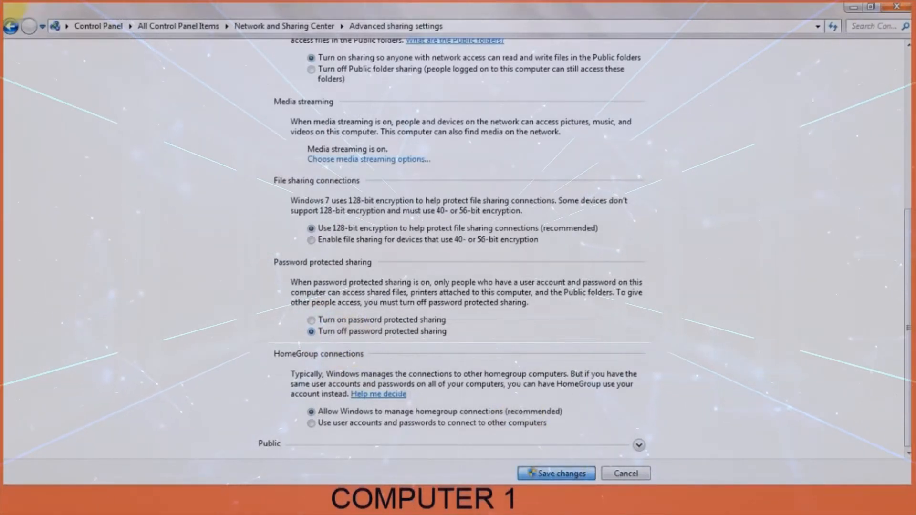
- Save the advanced sharing settings and bring up the Local Area Connection properties
click(555, 473)
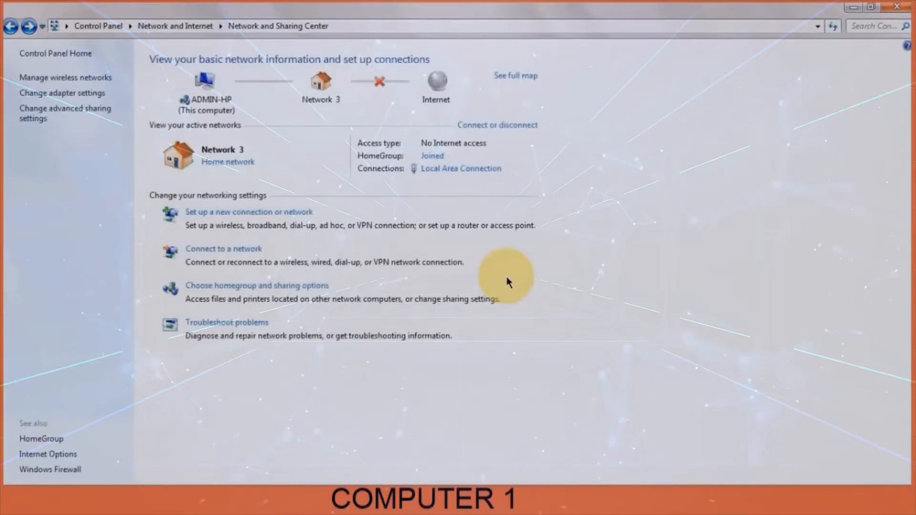
mouse_move(432, 156)
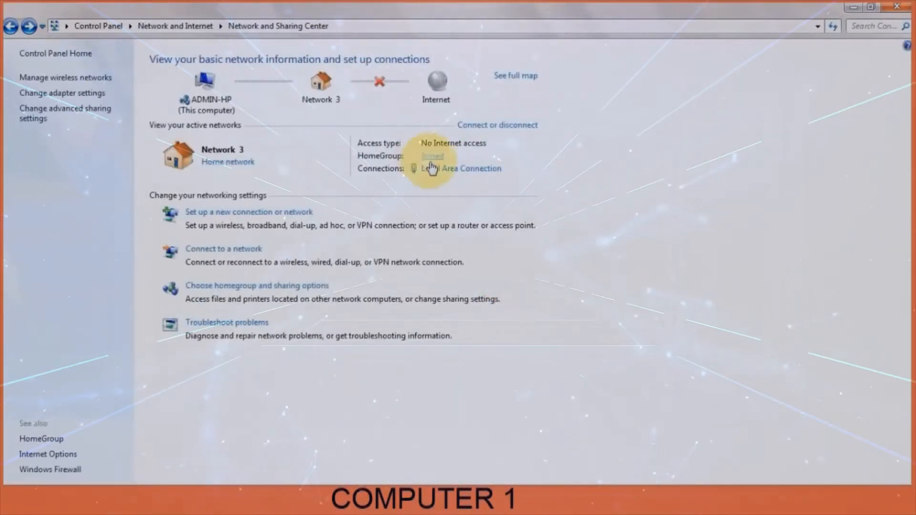
click(461, 168)
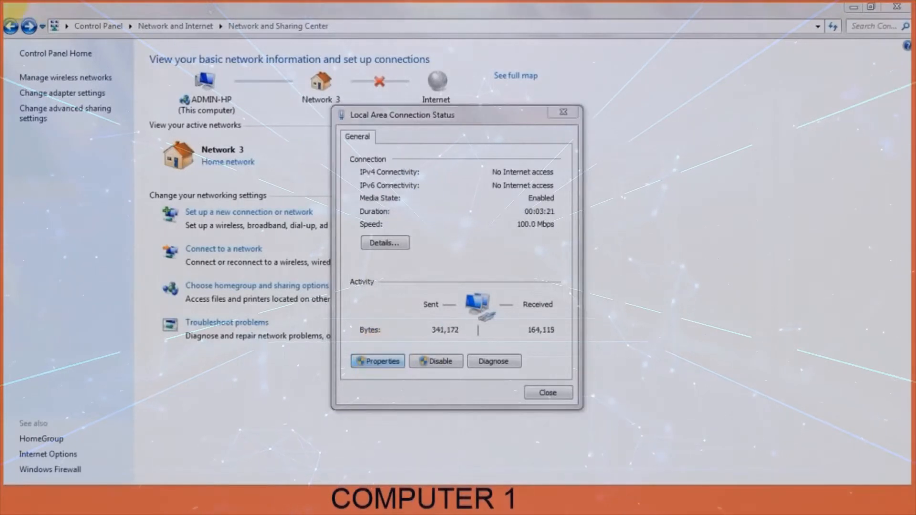
click(378, 361)
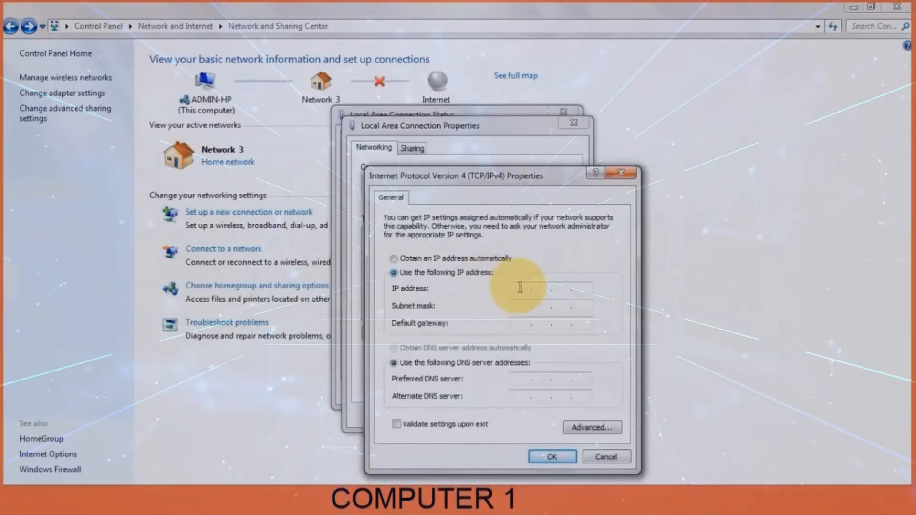
- Enter static IP 192.168.1.1, mask 255.255.255.0 and gateway 192.168.1.2
text(192 . 1 . .)
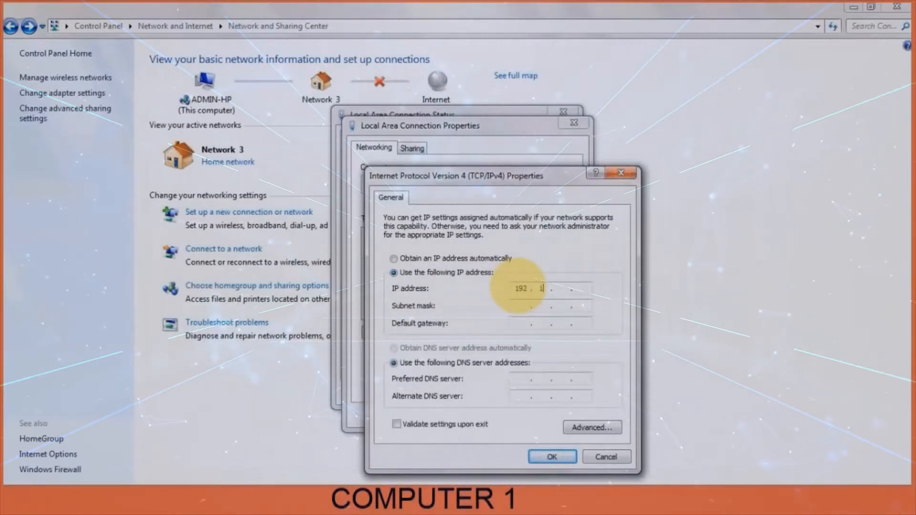
text(168)
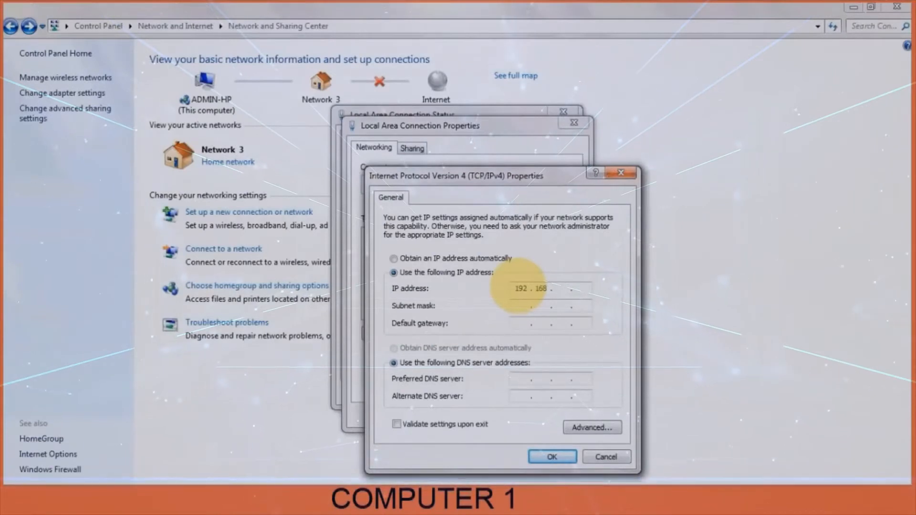
text(1)
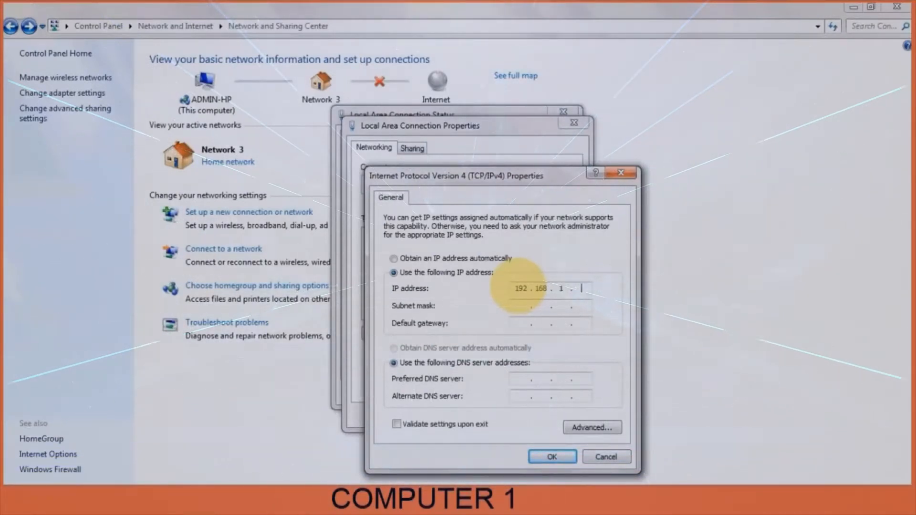
text(1)
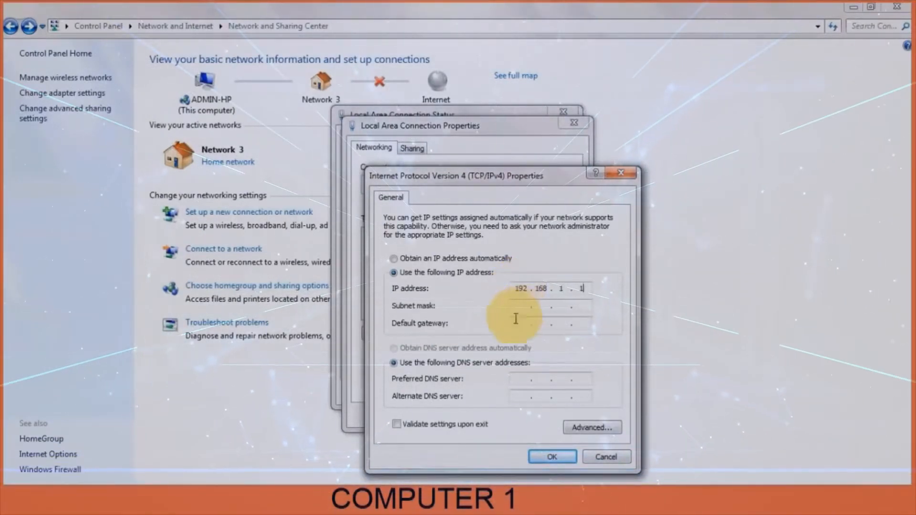
click(549, 305)
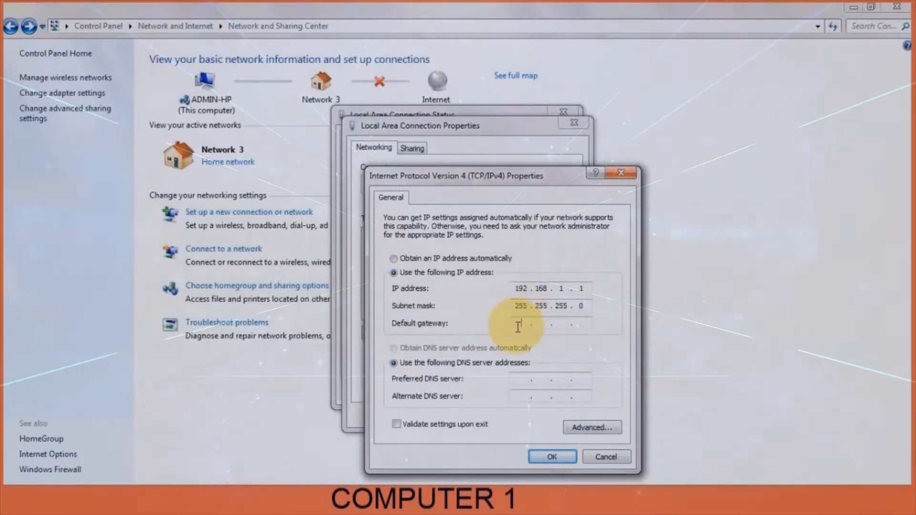
text(192 . 1 . .)
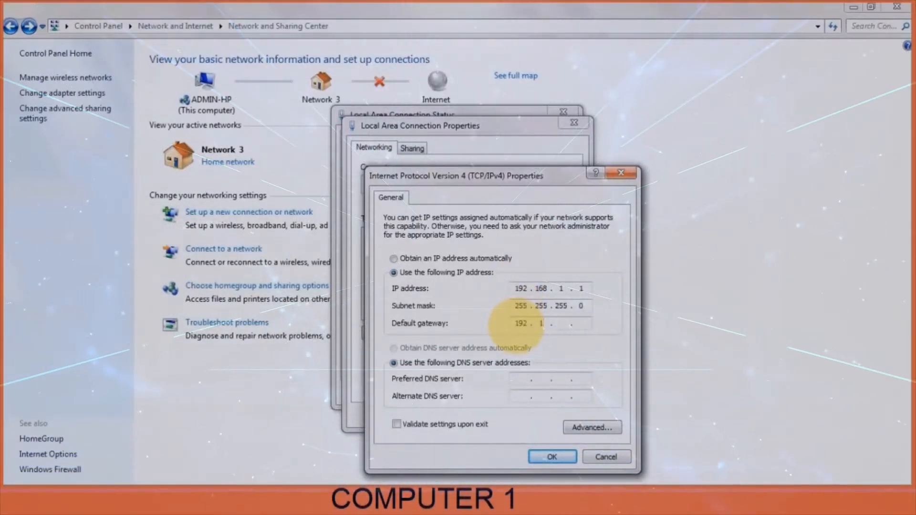
text(168)
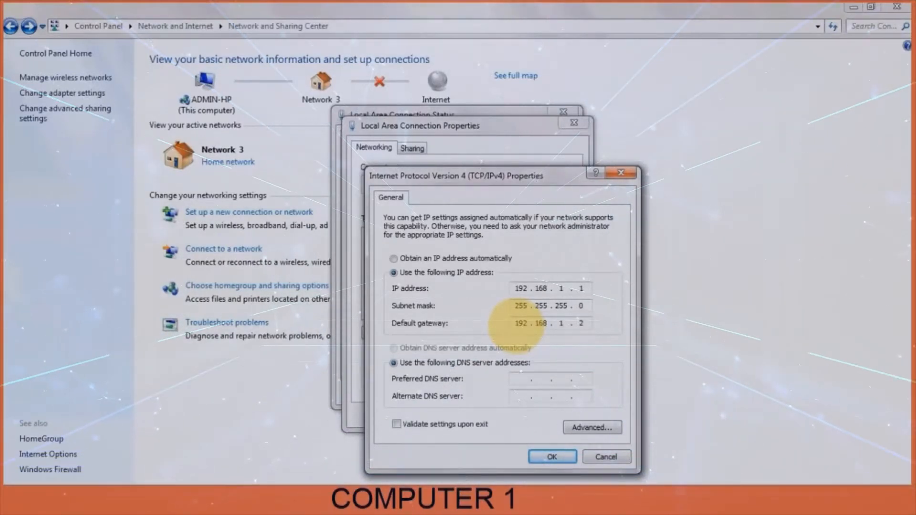
- Confirm the IPv4 settings and view Computer 1's workgroup, WORKGROUP, in System Properties
click(551, 457)
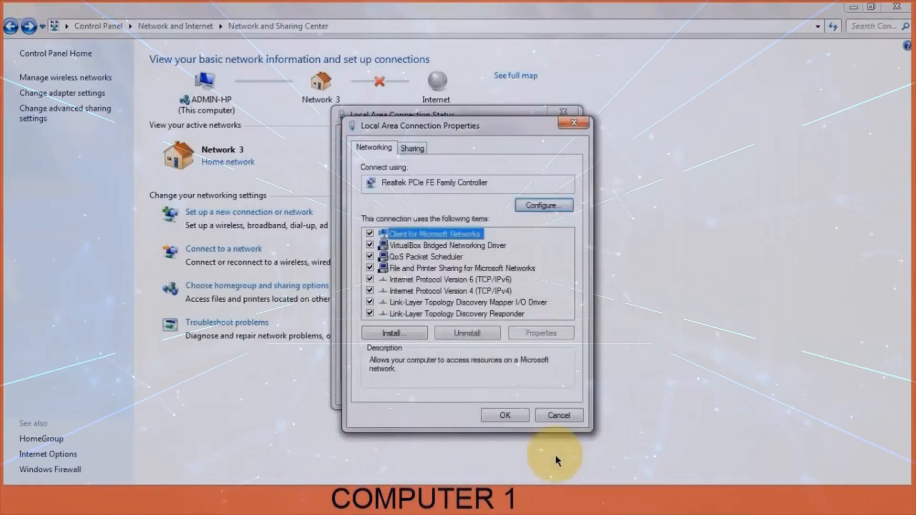
mouse_move(504, 414)
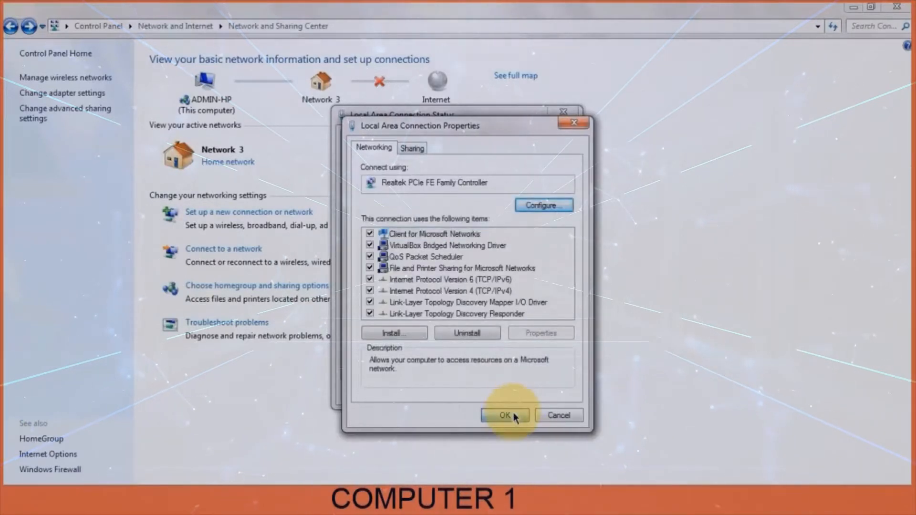
click(504, 415)
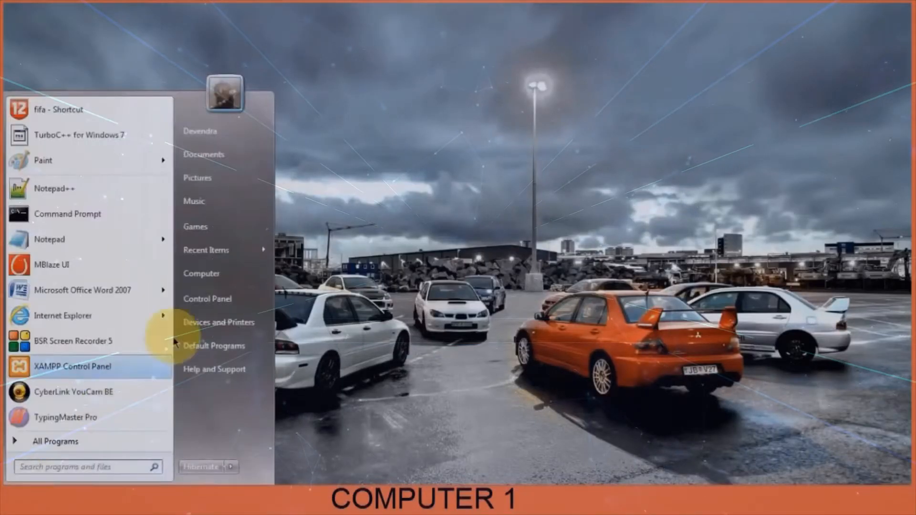
right_click(201, 273)
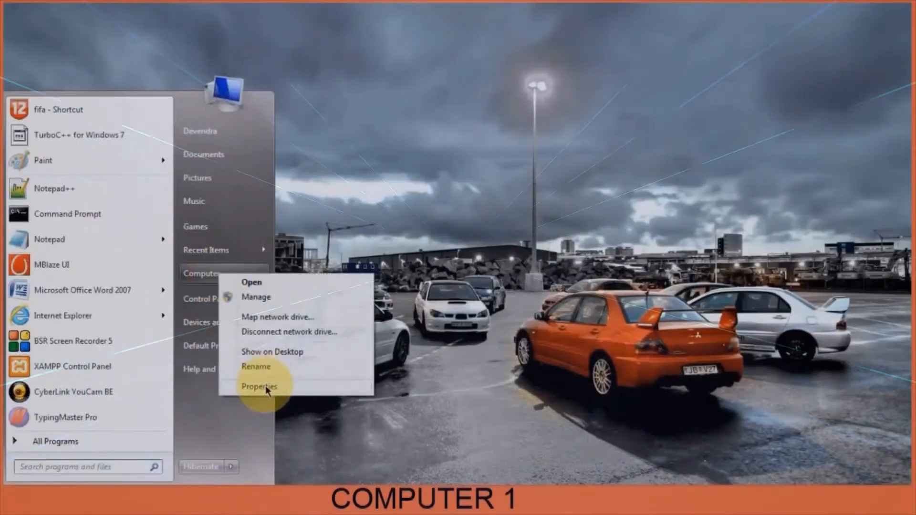
click(258, 385)
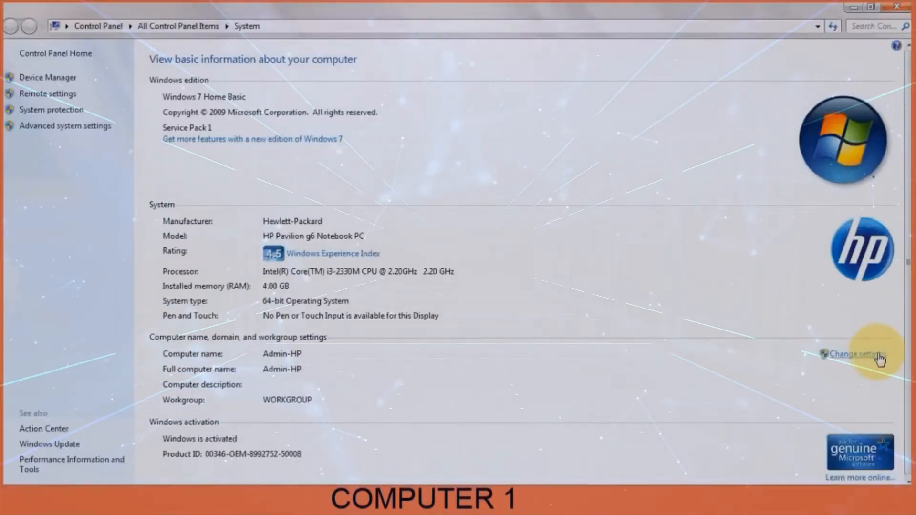
click(856, 354)
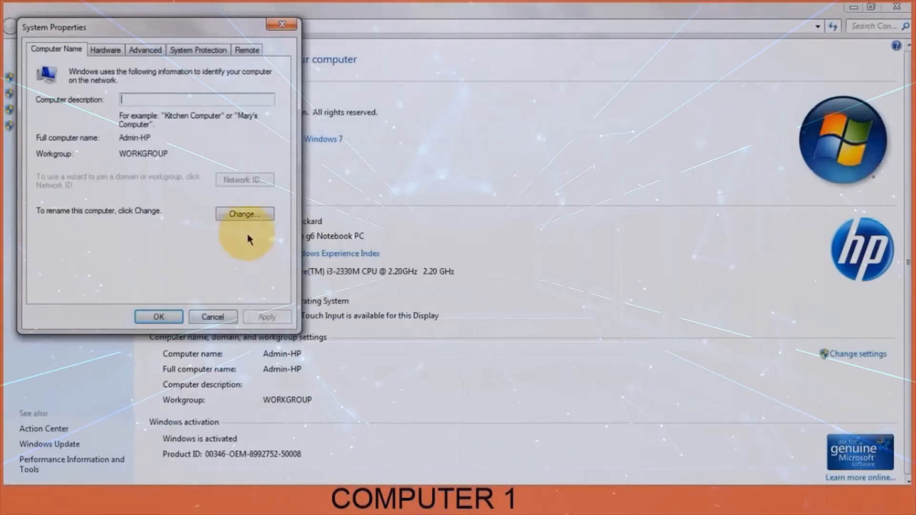
click(244, 213)
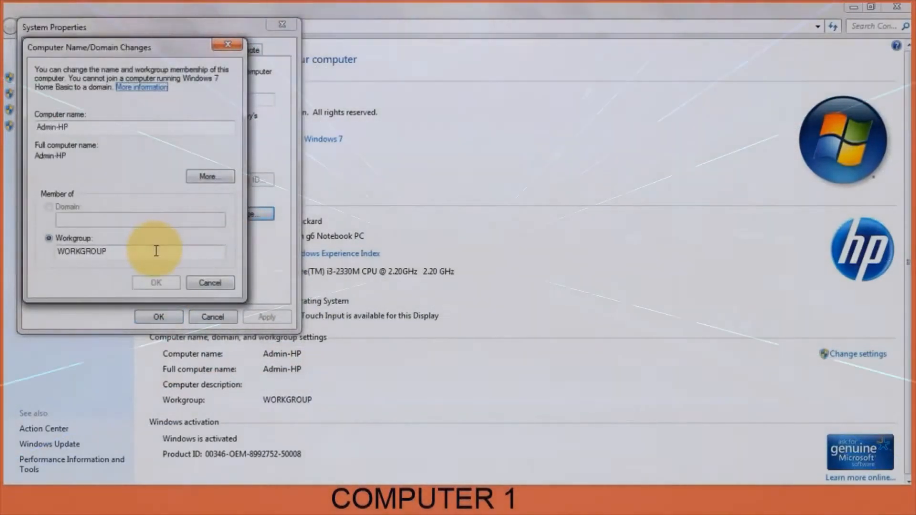
triple_click(82, 251)
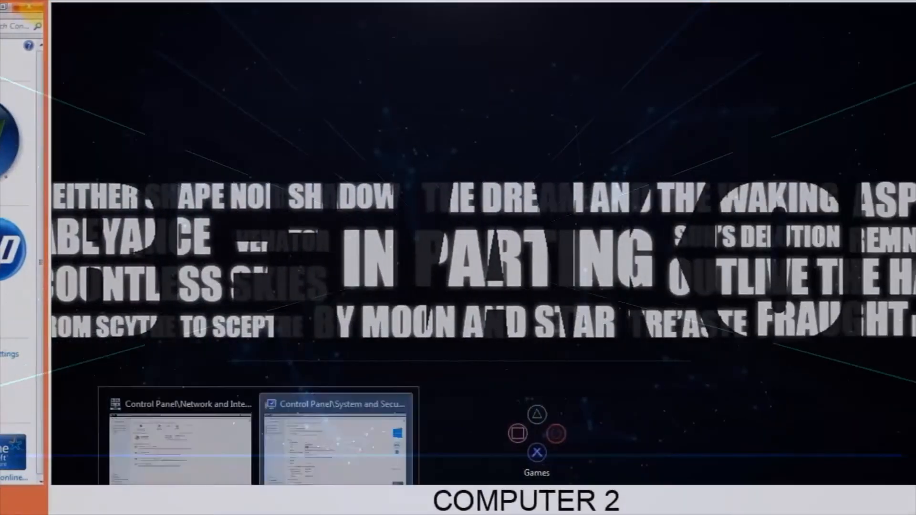
- Turn off password protected sharing on Computer 2's advanced sharing settings
click(179, 441)
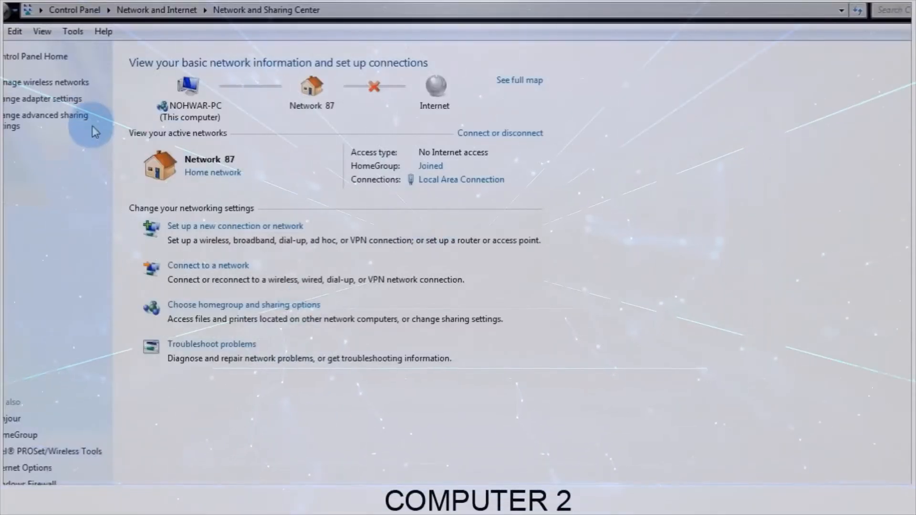
click(44, 119)
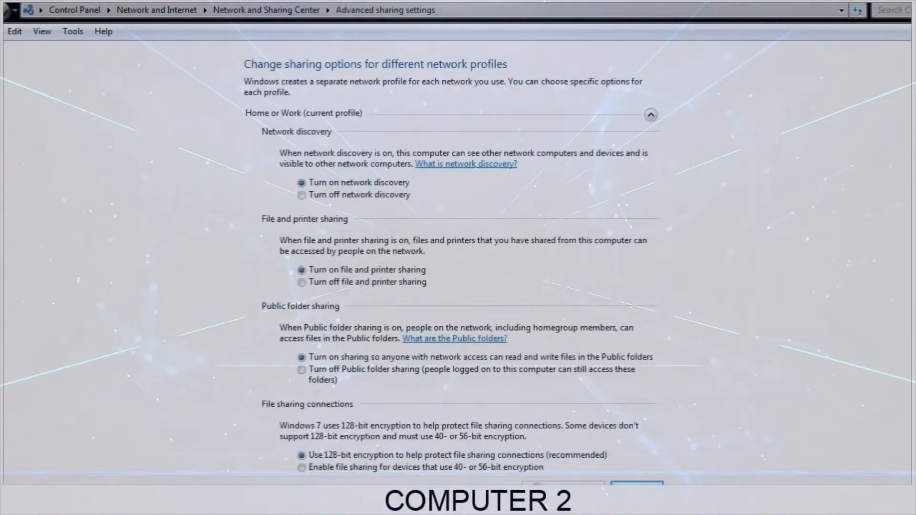
scroll(down, 3)
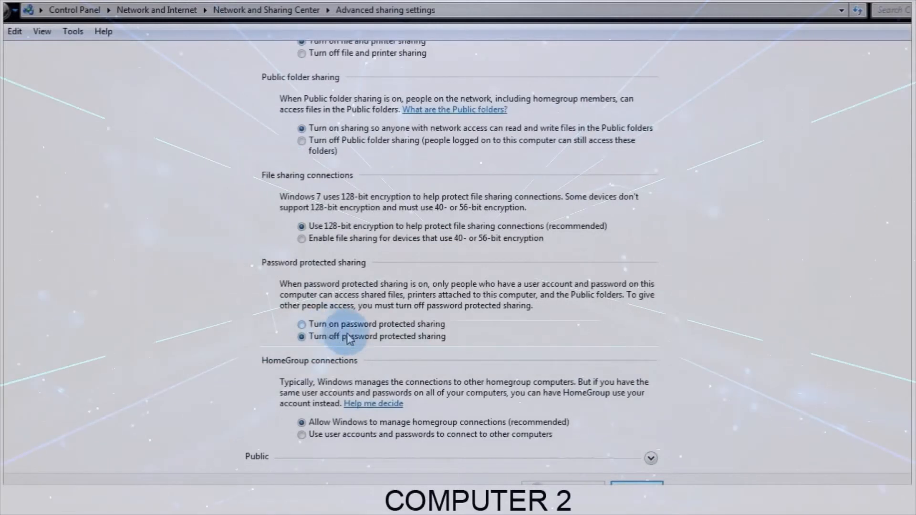
mouse_move(742, 211)
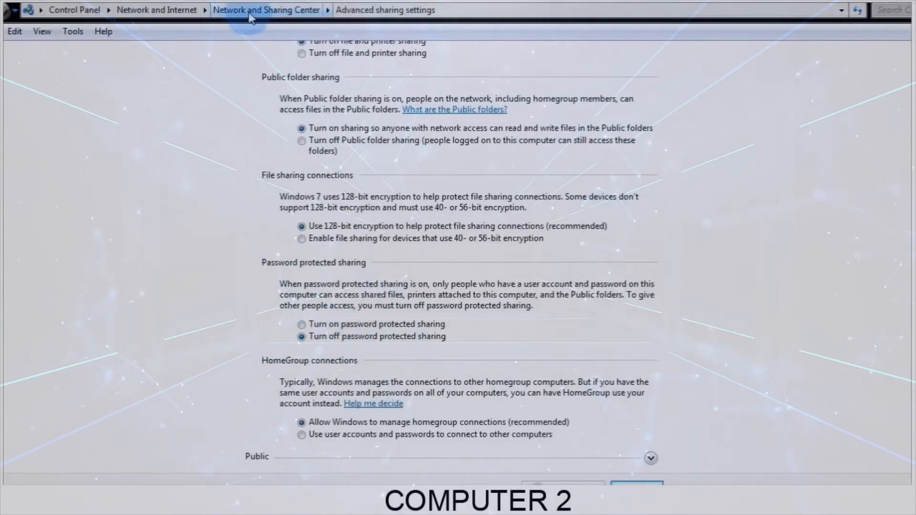
click(266, 10)
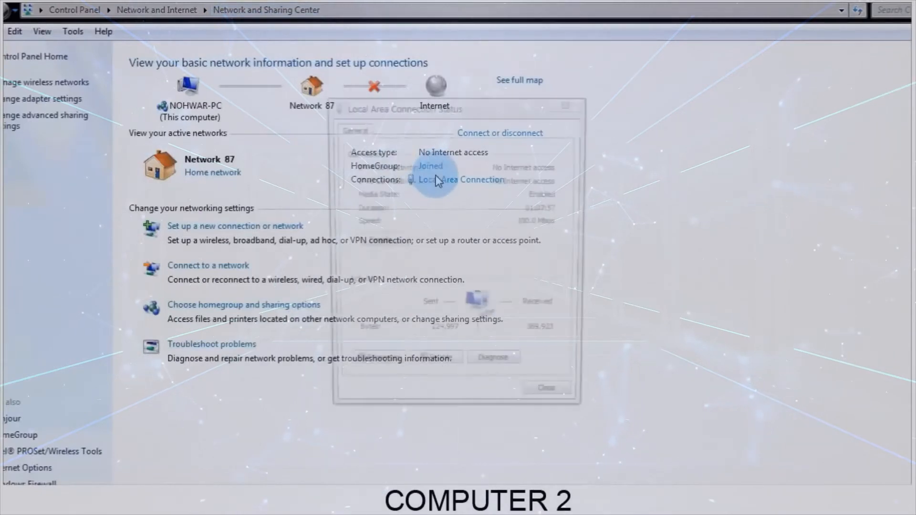
- Give Computer 2 static IP 192.168.1.2, mask 255.255.255.0, gateway 192.168.1.1
click(462, 179)
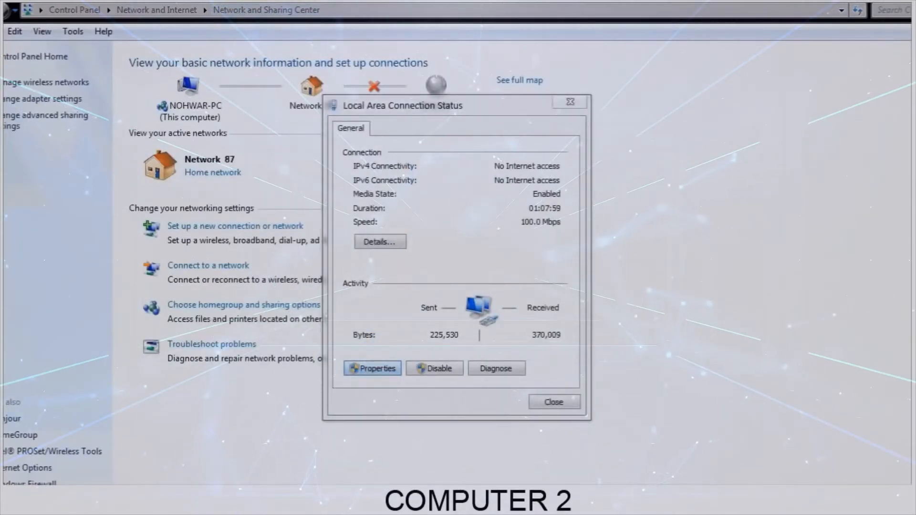
click(371, 368)
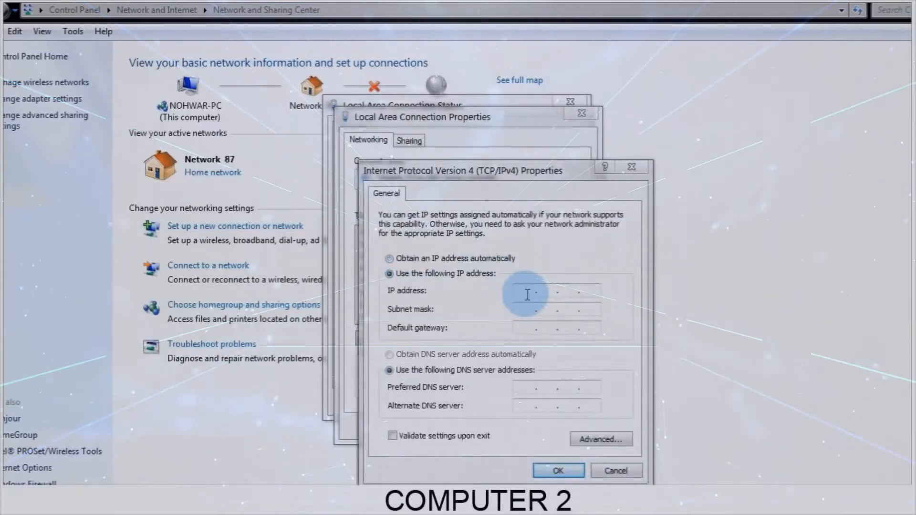
text(192 . . .)
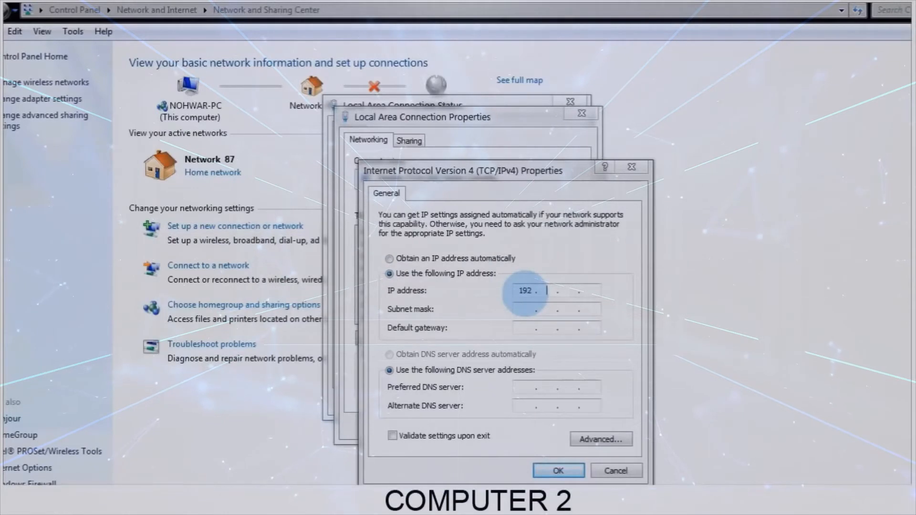
text(168)
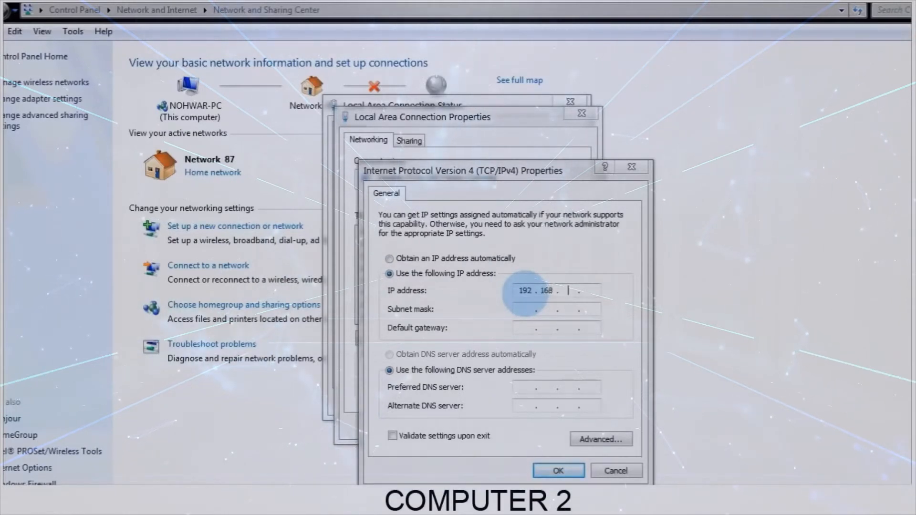
text(1.2)
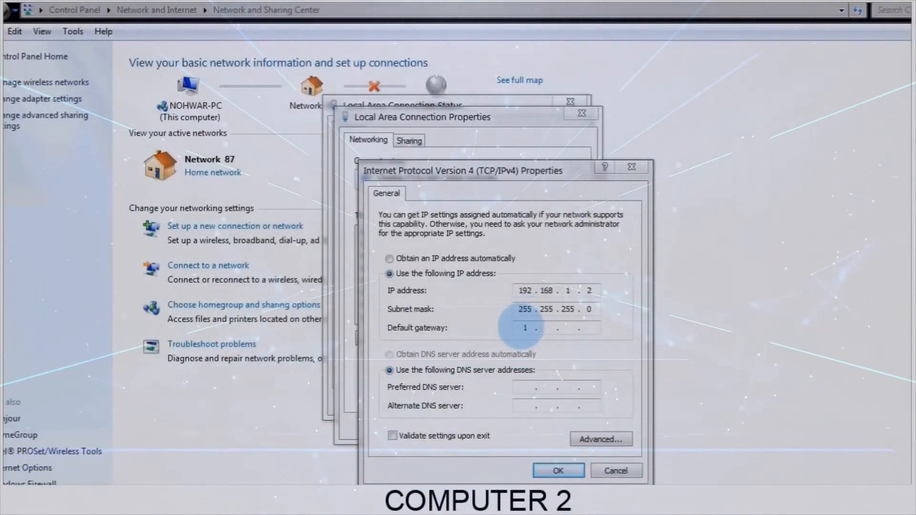
text(92)
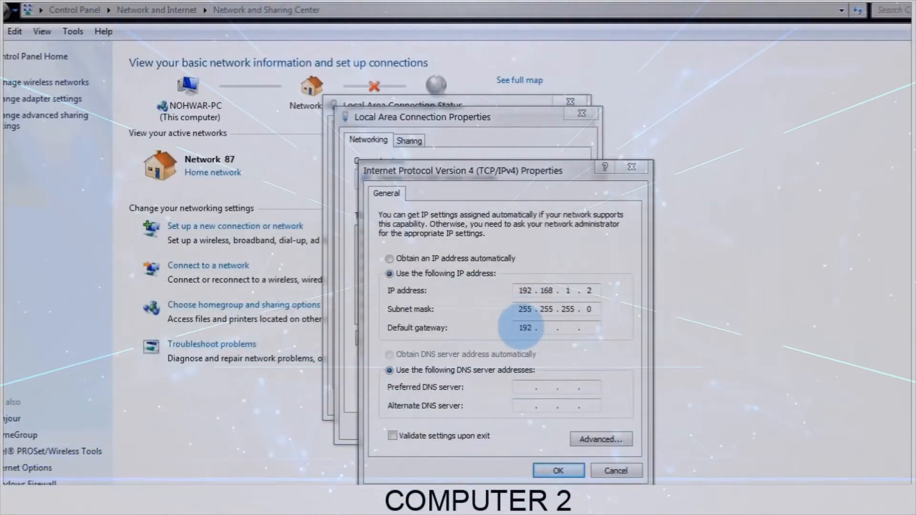
text(168)
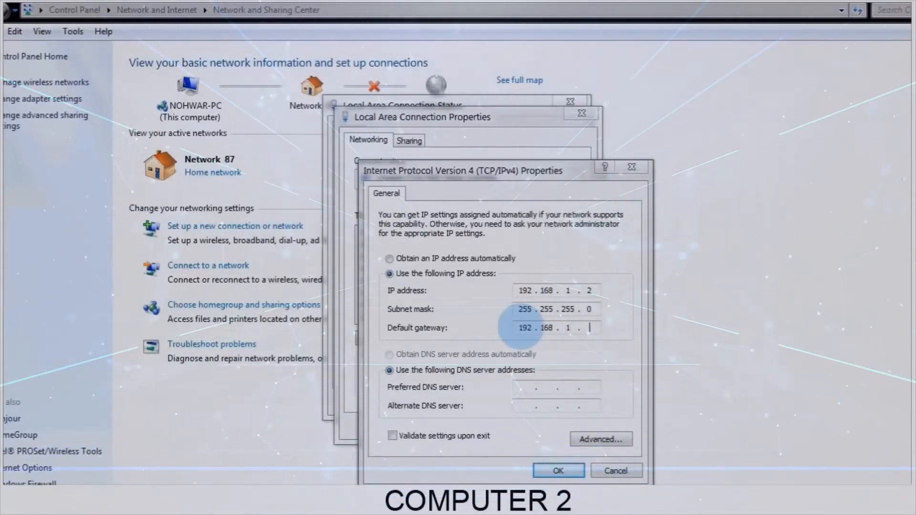
text(1)
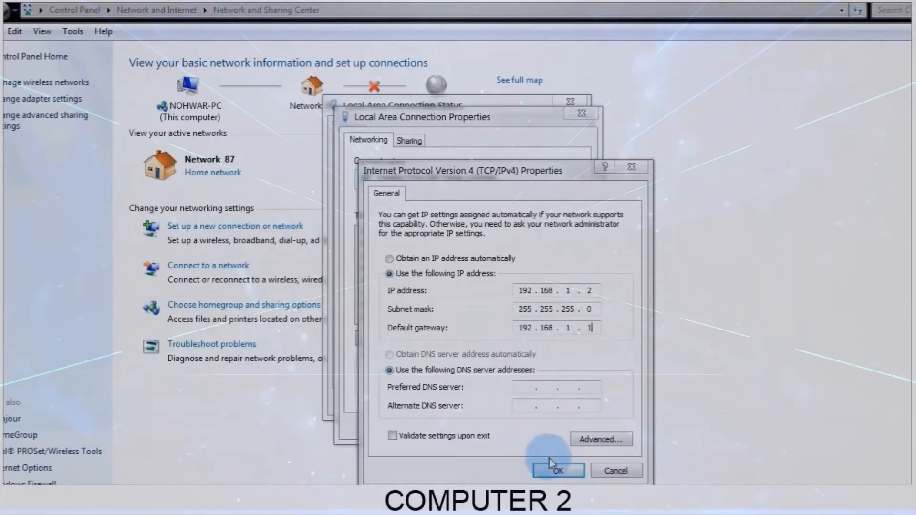
click(558, 470)
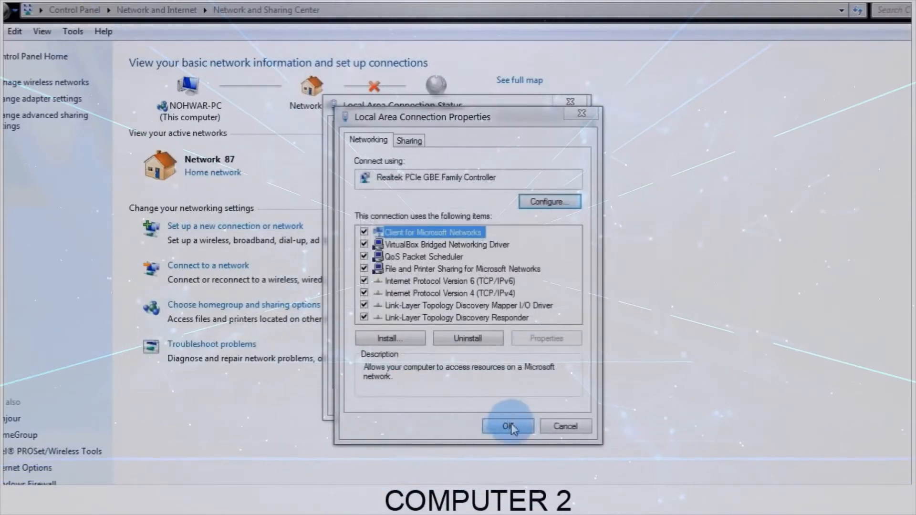
click(507, 426)
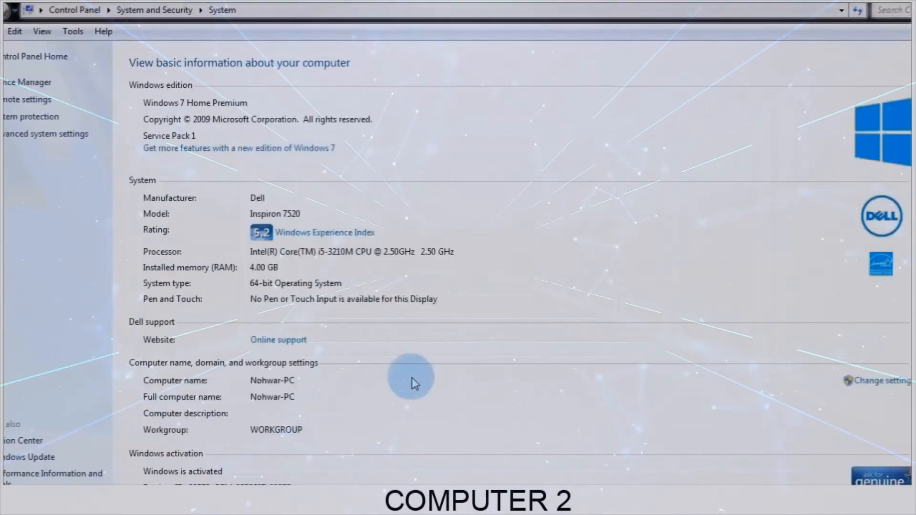
- Open Computer 2's Change settings and the Computer Name change dialog
scroll(down, 3)
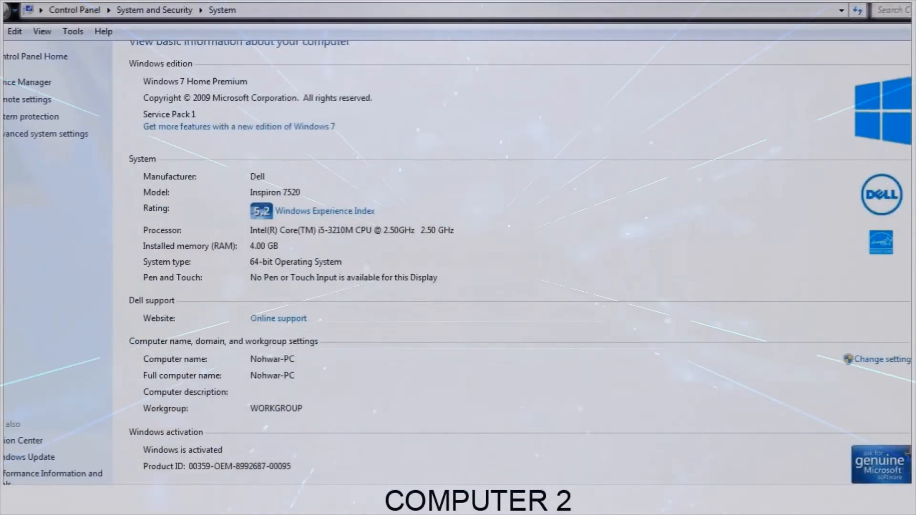
mouse_move(882, 365)
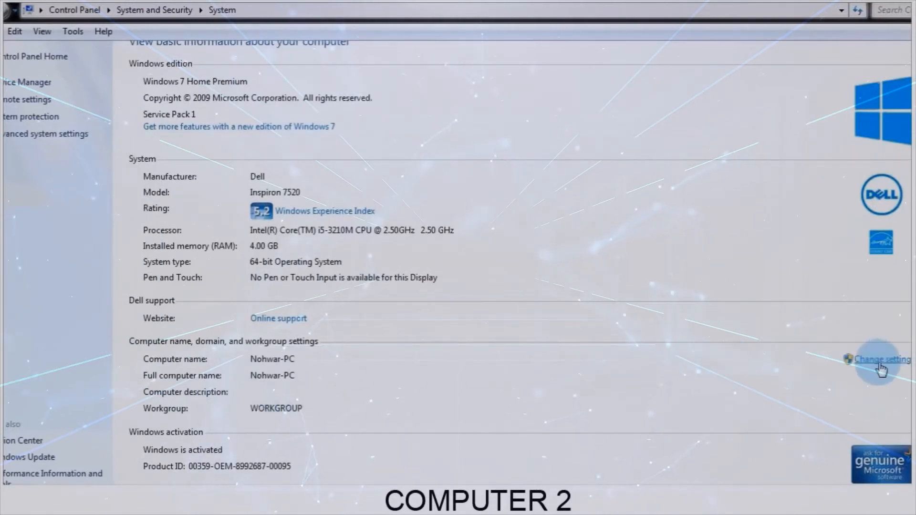
click(881, 359)
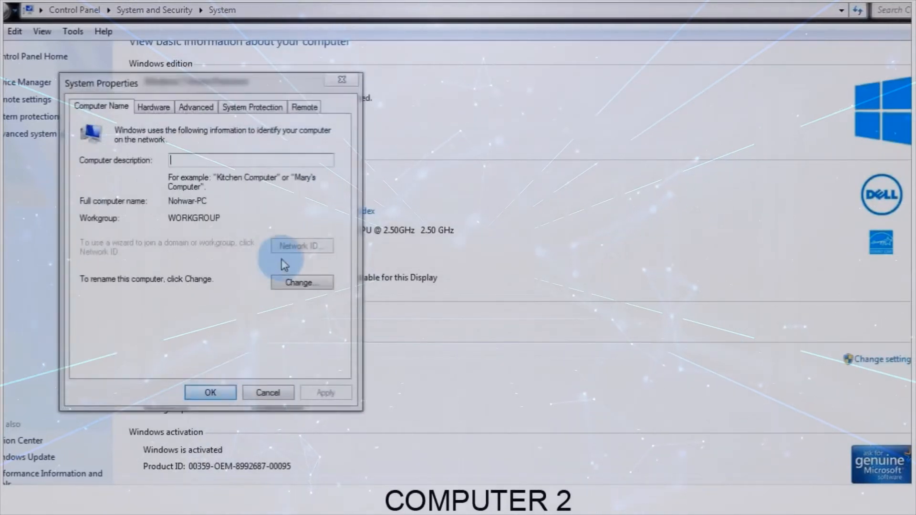
click(302, 282)
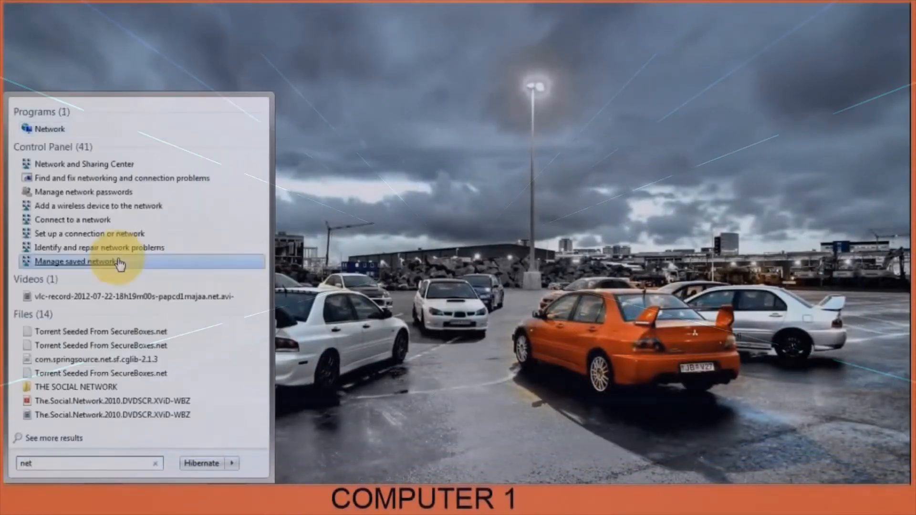
- Check Network lists ADMIN-HP and NOHWAR-PC, then open the New Volume (D:) drive
click(50, 128)
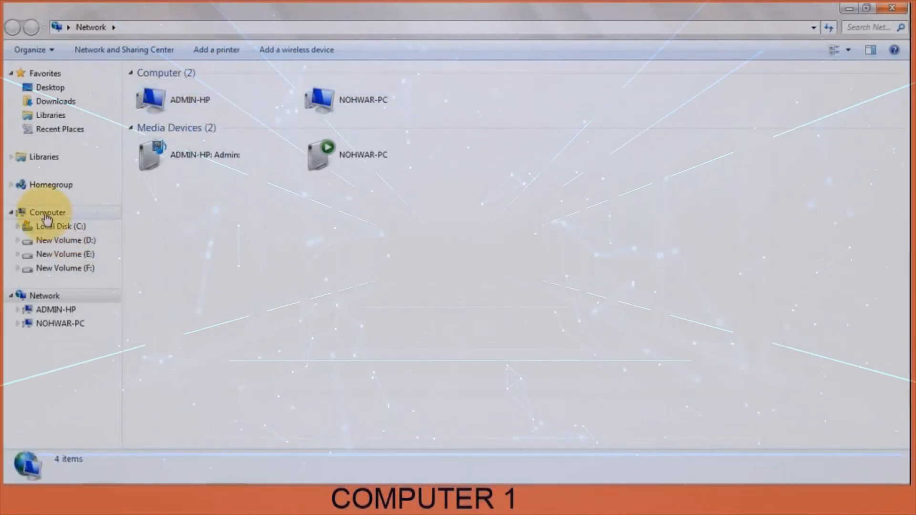
click(48, 211)
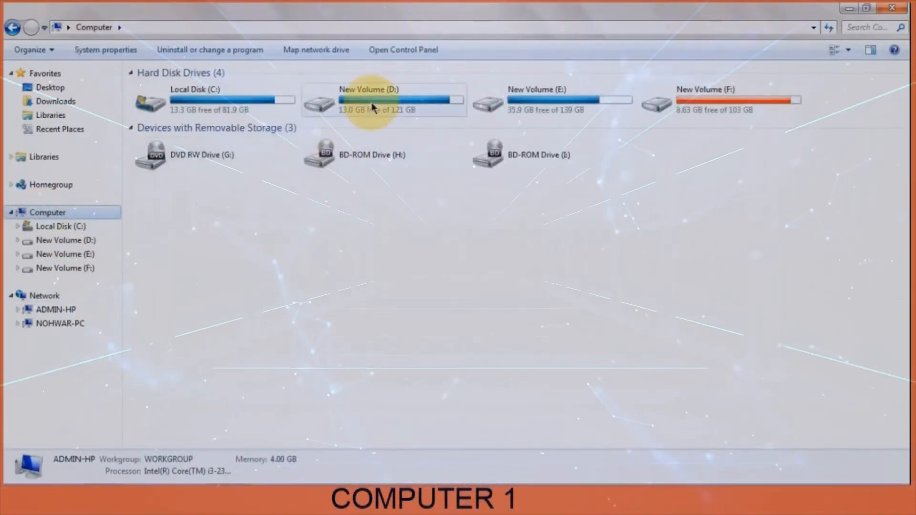
double_click(383, 99)
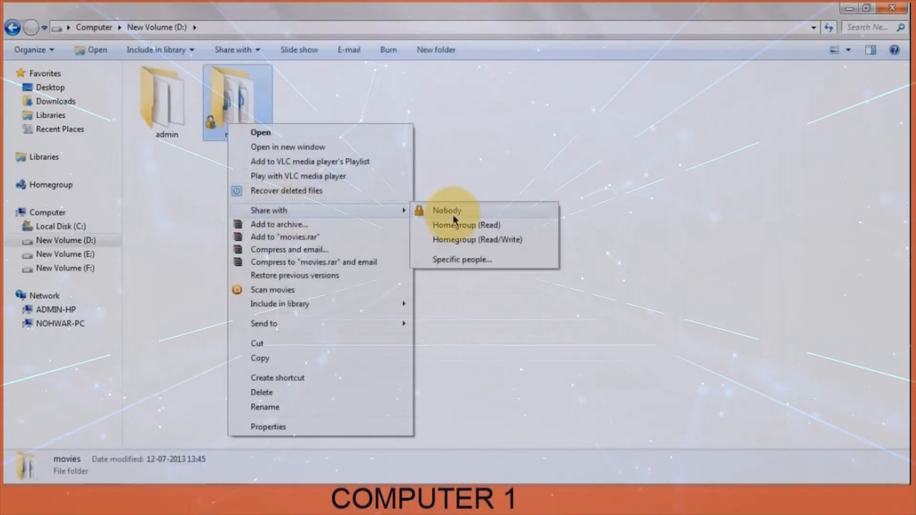
- Share the movies folder with Everyone at Read/Write permission
click(461, 258)
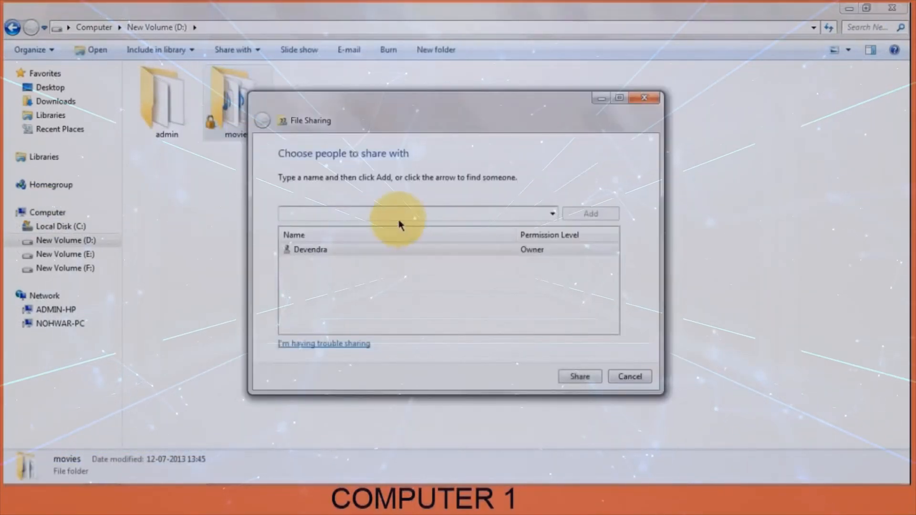
click(549, 214)
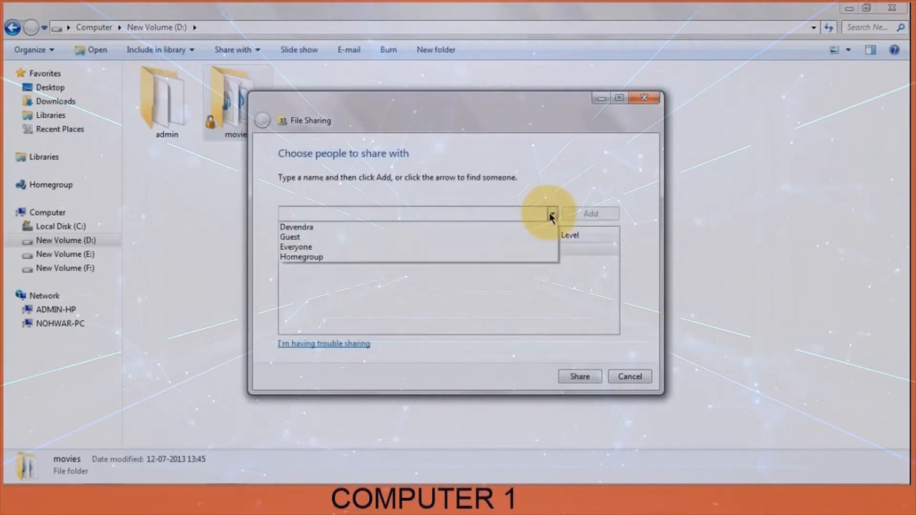
click(296, 246)
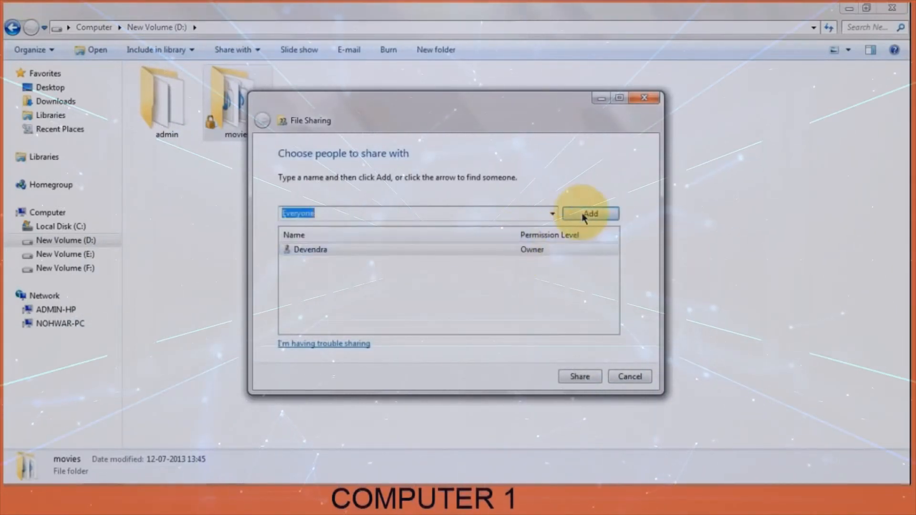
click(590, 214)
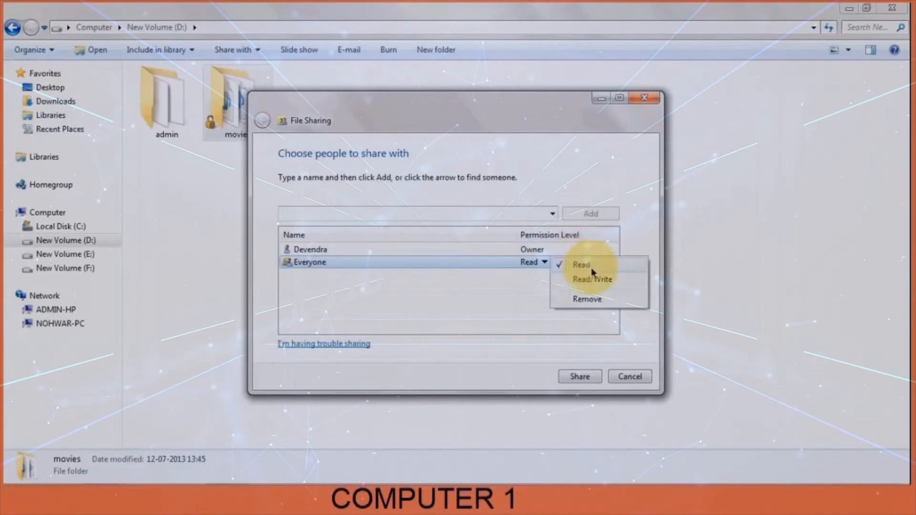
click(592, 279)
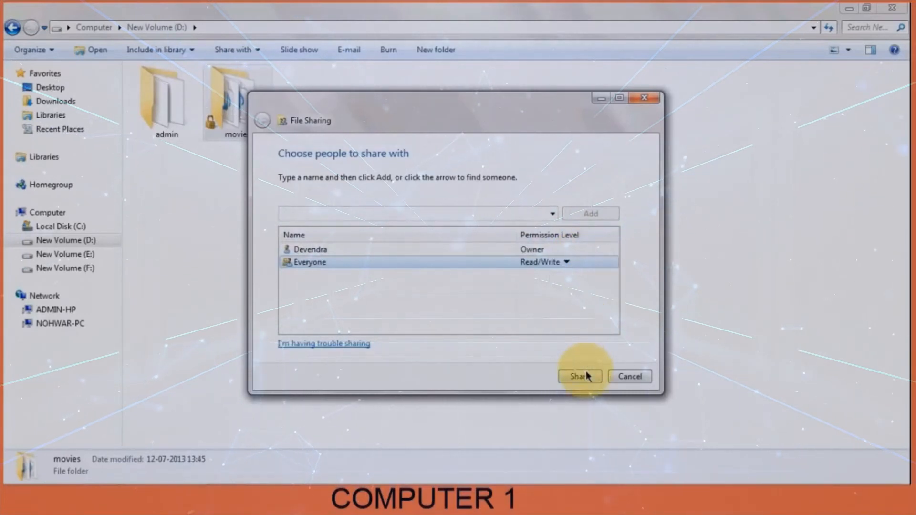
click(578, 376)
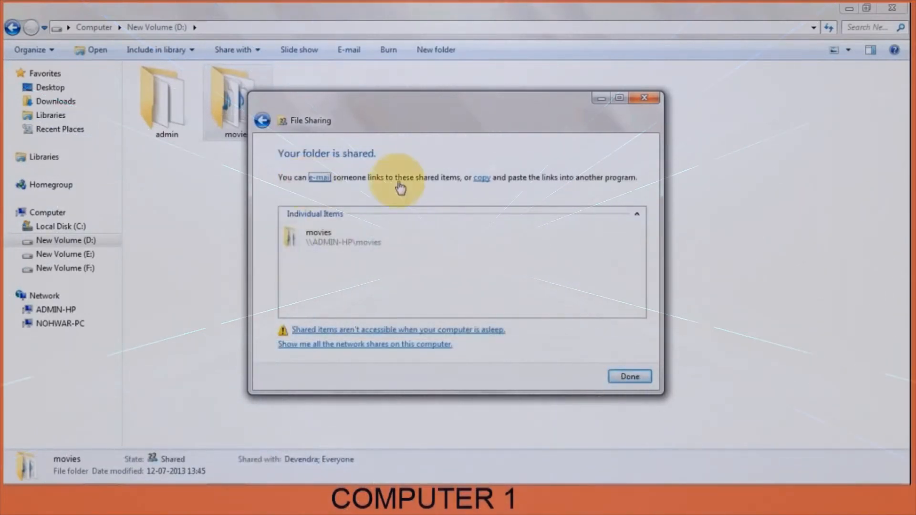
mouse_move(630, 376)
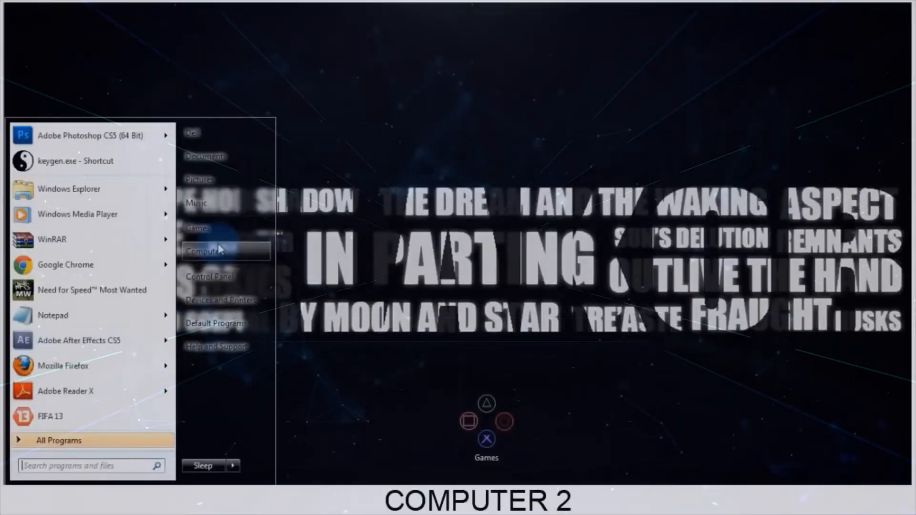
- Browse the network to ADMIN-HP's shared movies folder
click(201, 251)
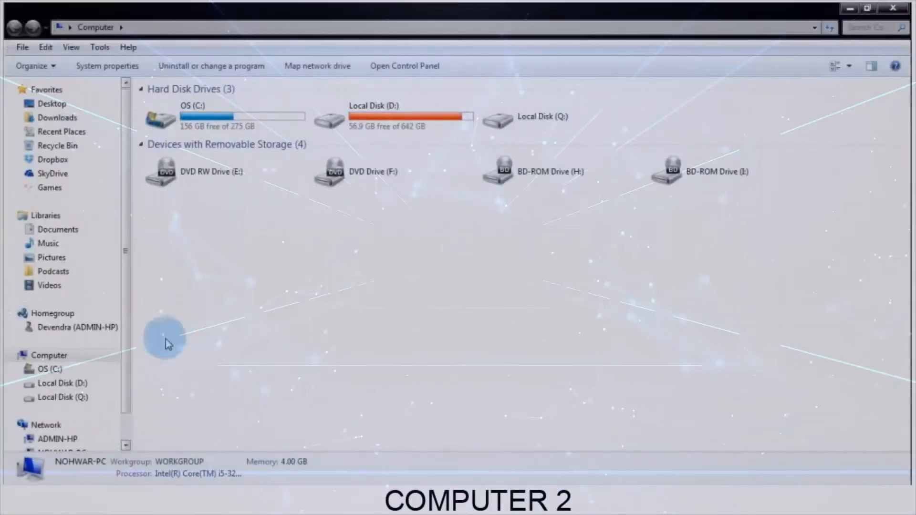
click(46, 425)
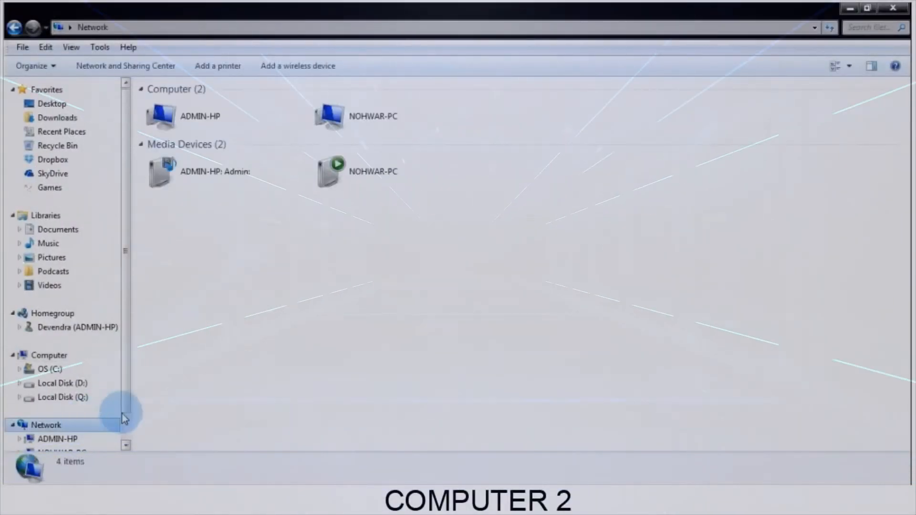
double_click(160, 117)
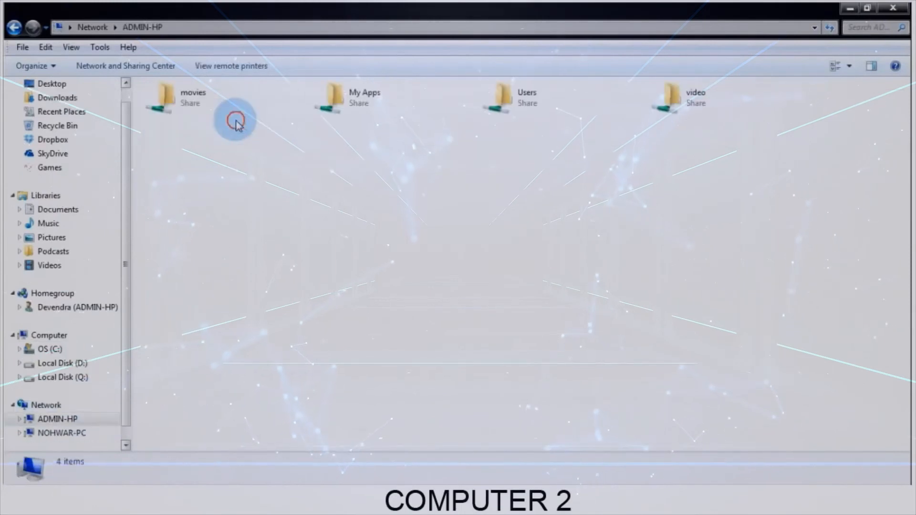
double_click(163, 98)
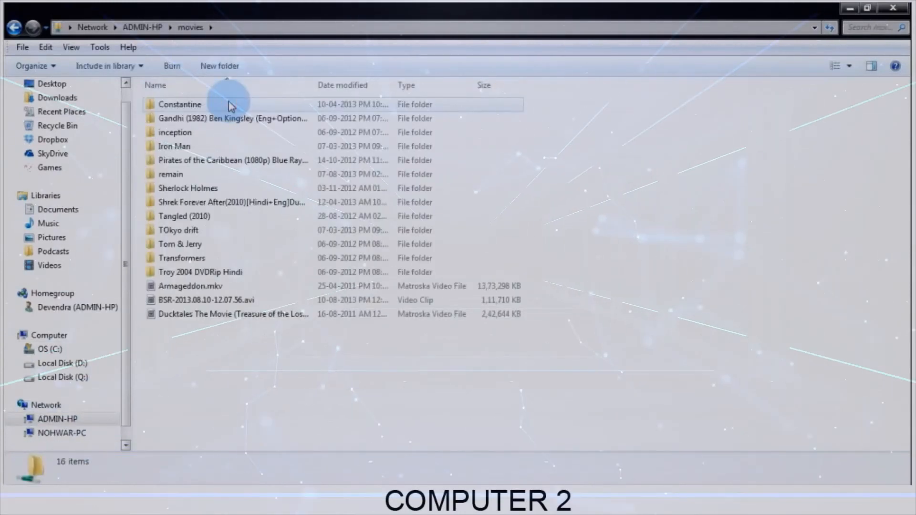
- Copy the Tangled (2010) folder
click(184, 215)
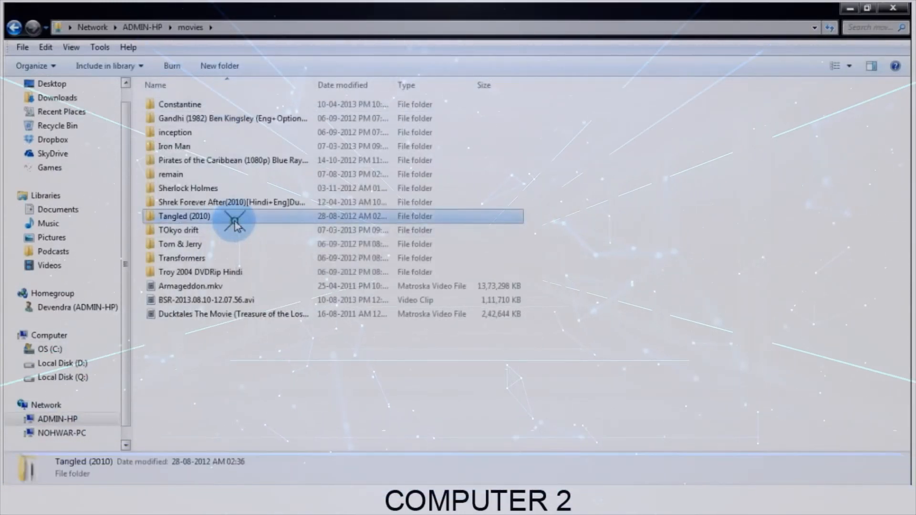
right_click(184, 216)
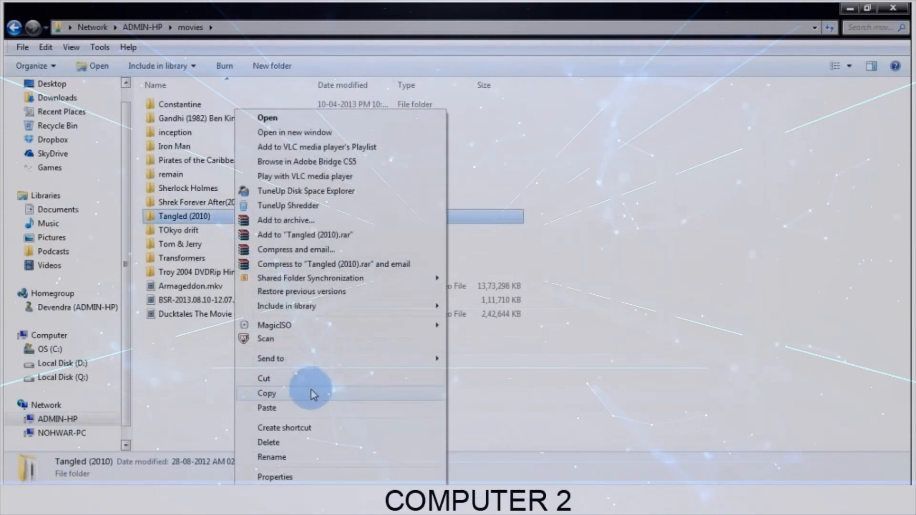
click(266, 392)
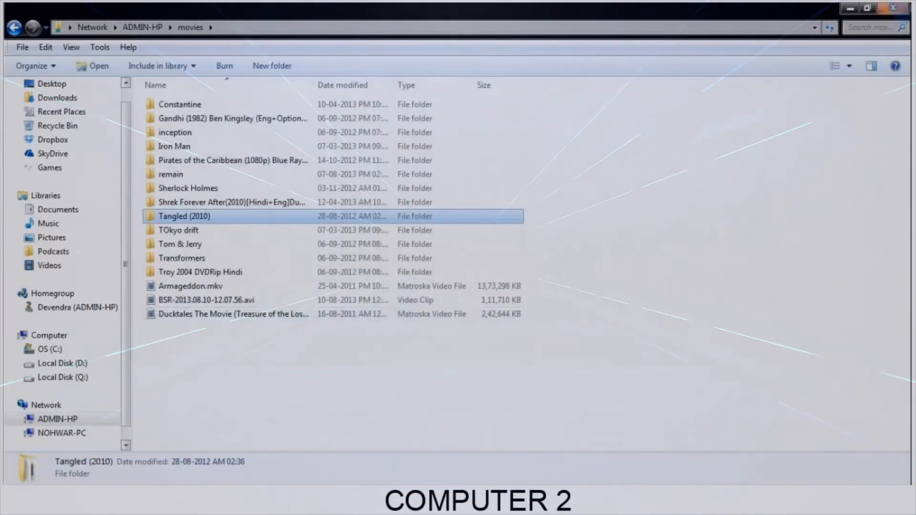
- Paste Tangled (2010) into D:\MOVIES and show the copy's detailed progress
click(9, 511)
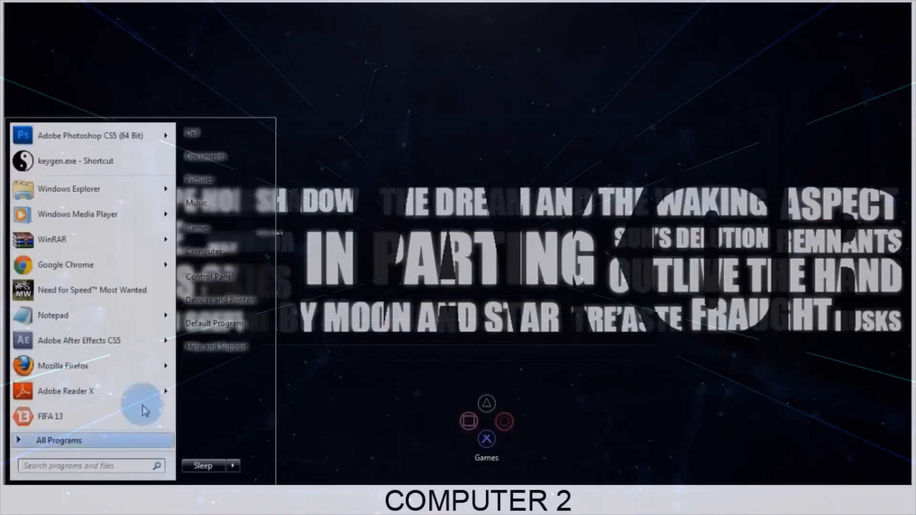
click(206, 252)
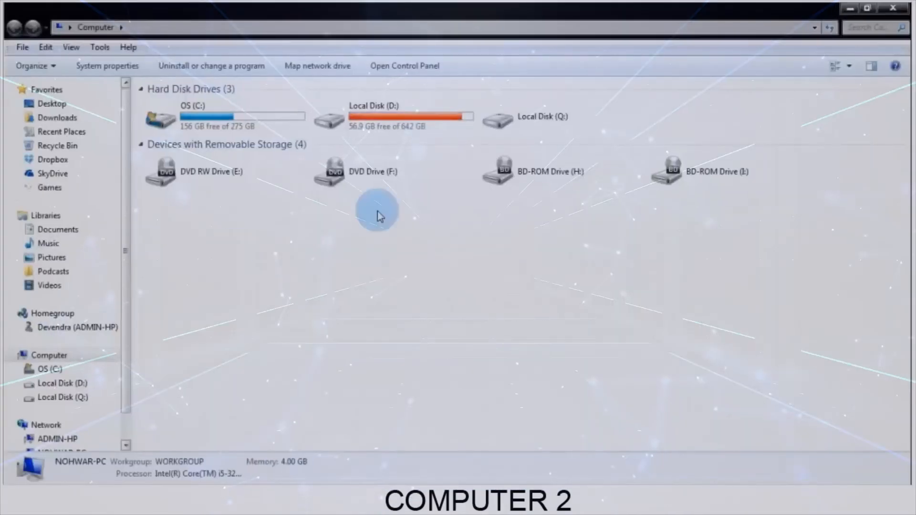
double_click(374, 116)
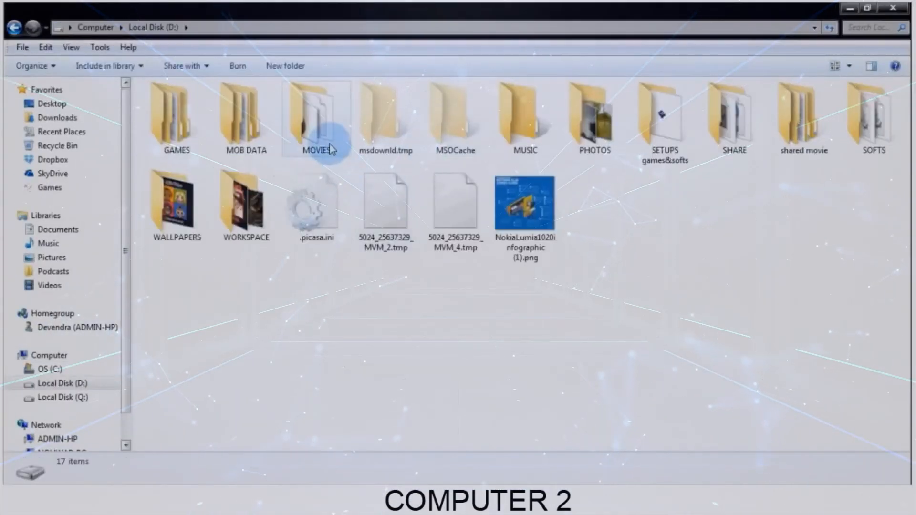
double_click(317, 117)
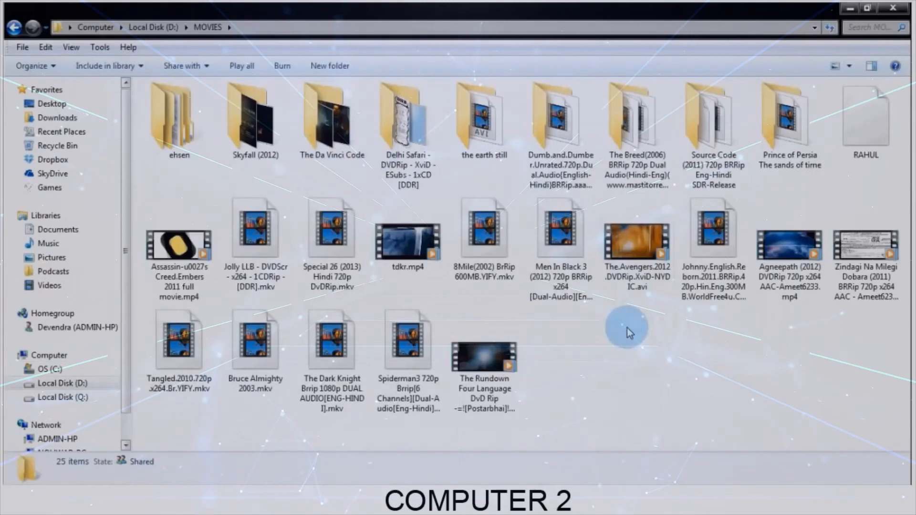
mouse_move(671, 291)
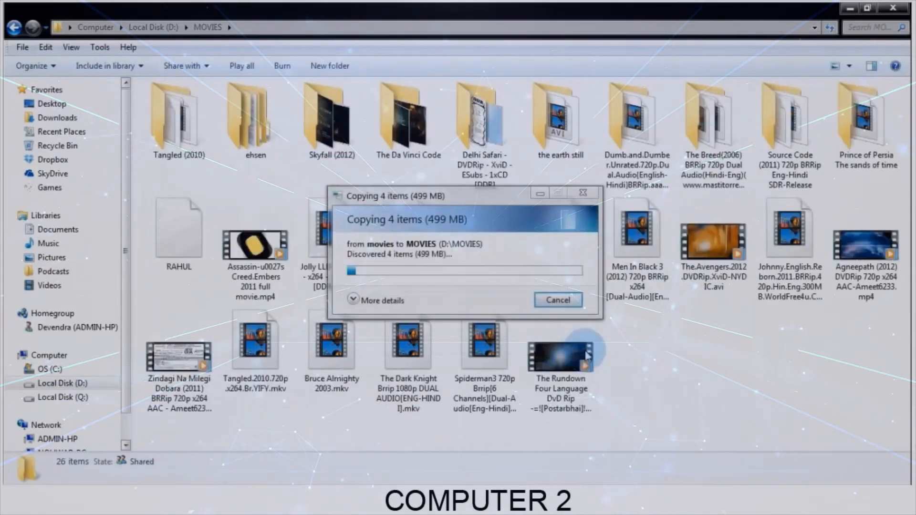
click(377, 300)
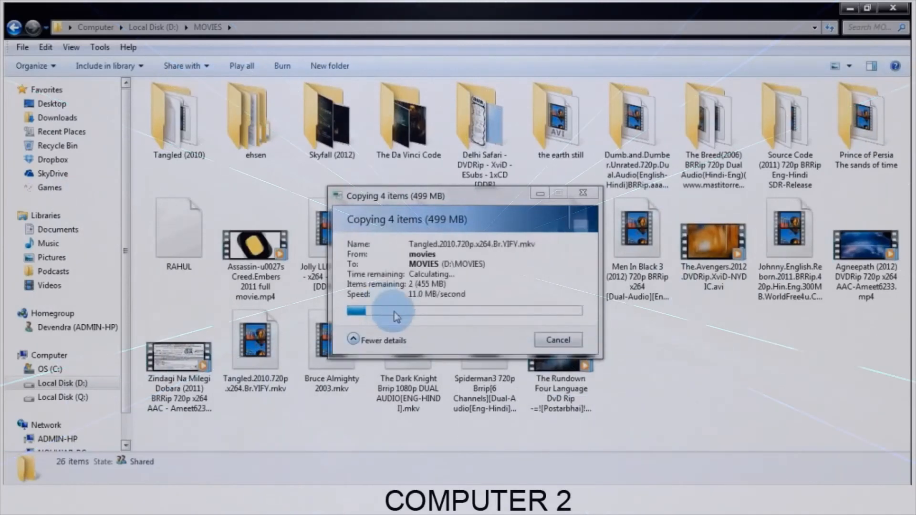